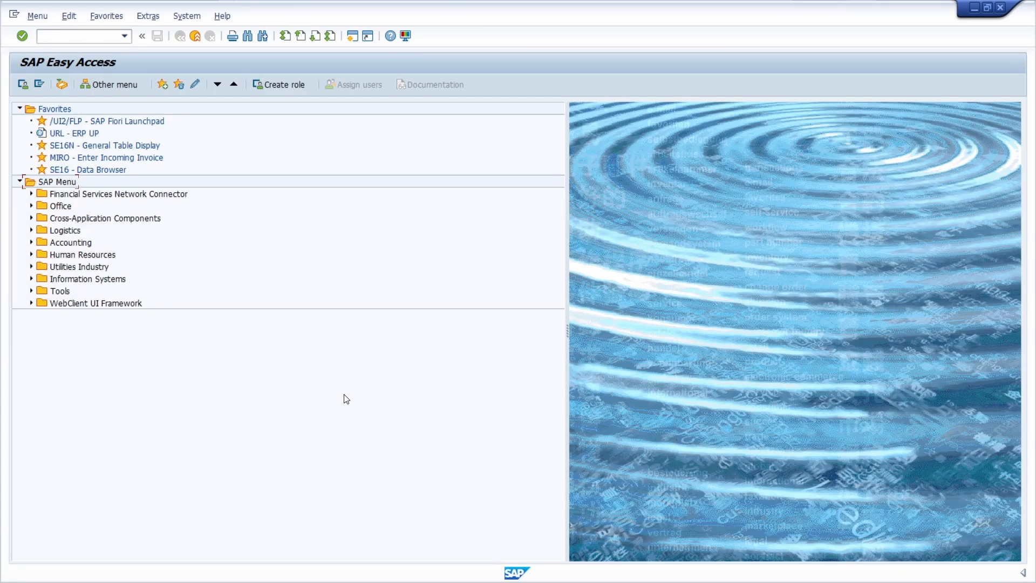
# Step: Run transaction SQ01 to reach the query screen for user group Z_TEST
pyautogui.click(76, 36)
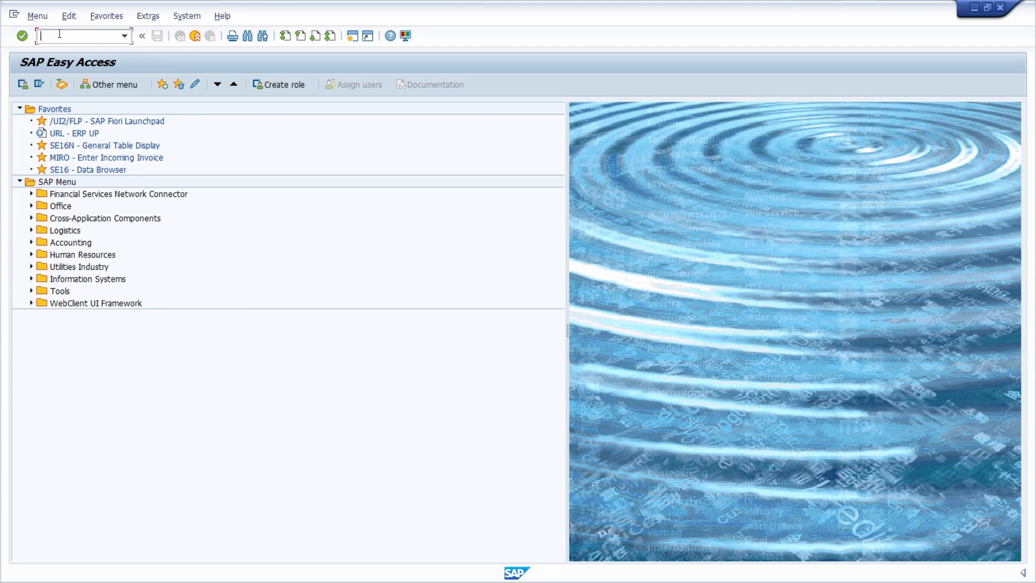
pyautogui.write('SQ01')
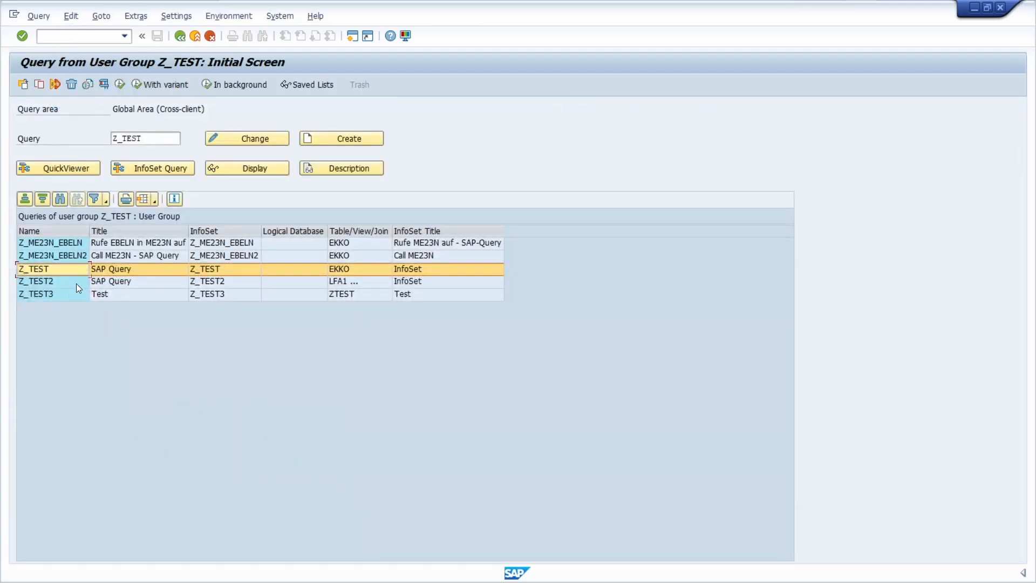
pyautogui.moveTo(246, 138)
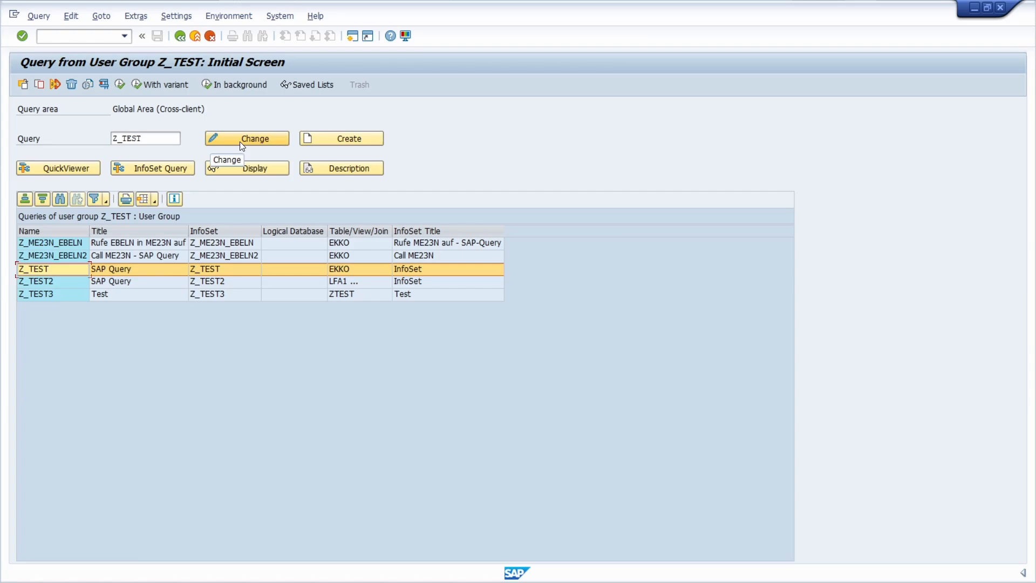
# Step: Open query Z_TEST in Change mode to show its title and format settings
pyautogui.click(246, 138)
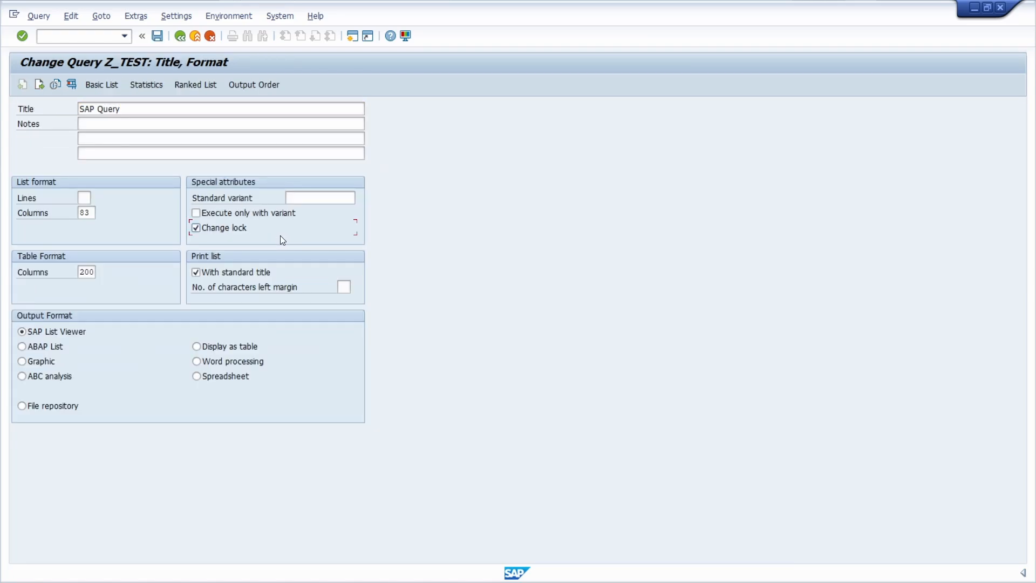
pyautogui.moveTo(176, 216)
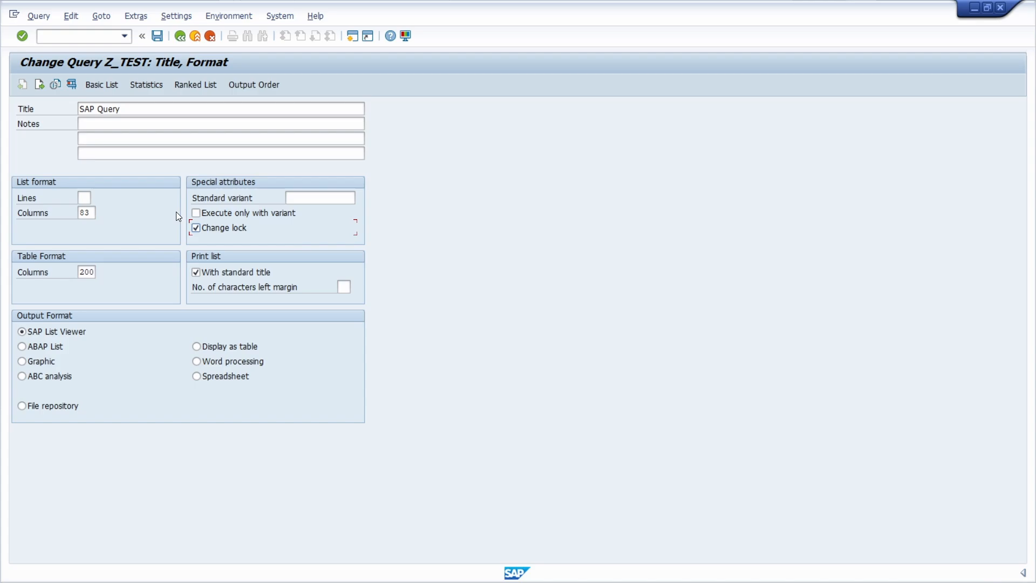
pyautogui.moveTo(247, 245)
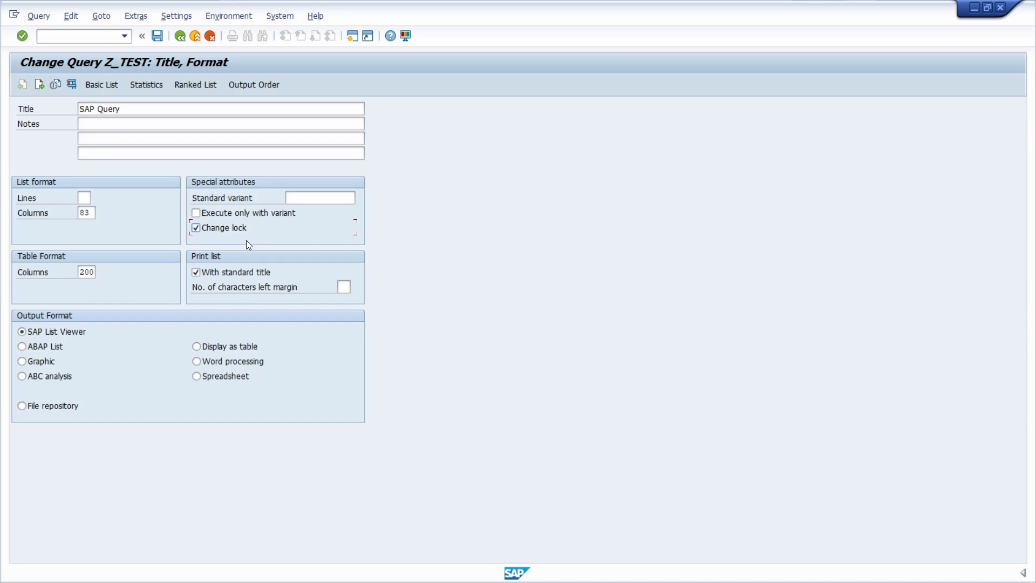
pyautogui.moveTo(216, 238)
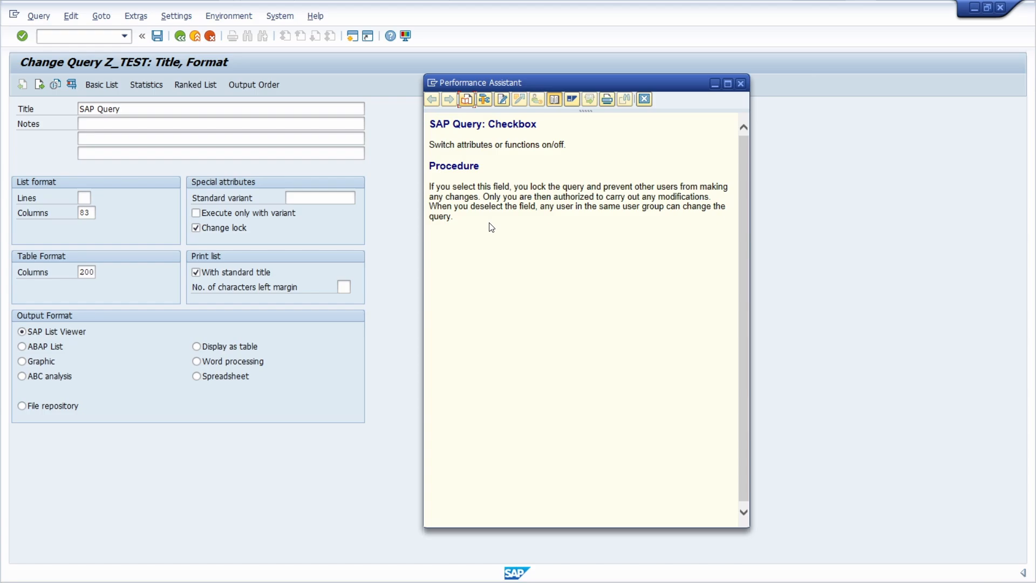
pyautogui.moveTo(523, 220)
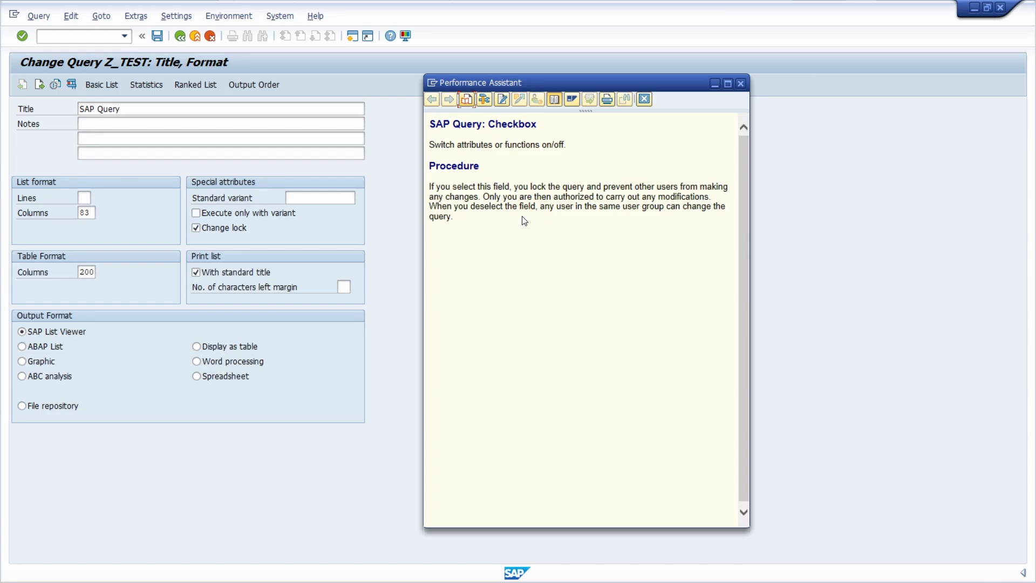
pyautogui.moveTo(700, 112)
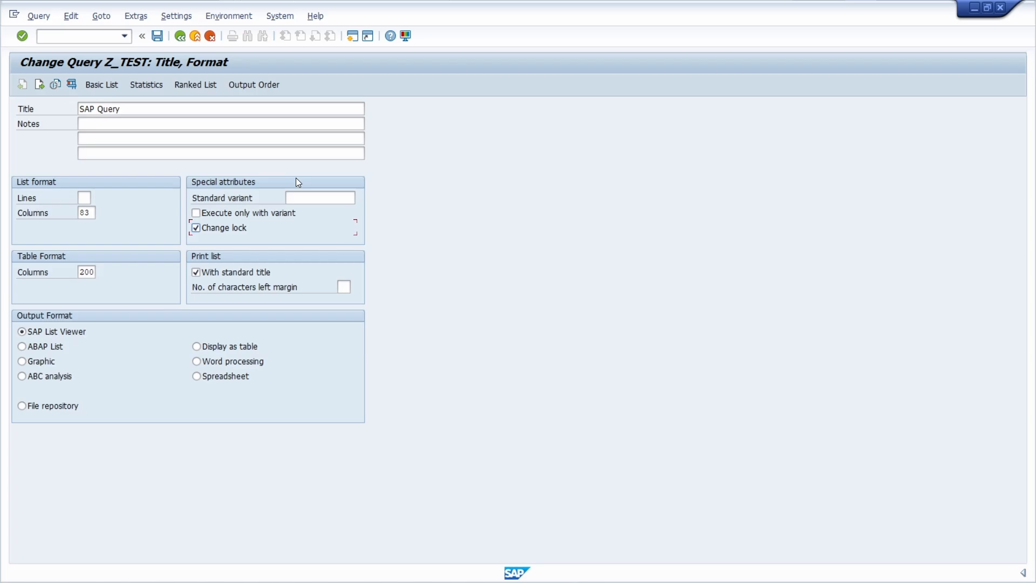
pyautogui.moveTo(199, 124)
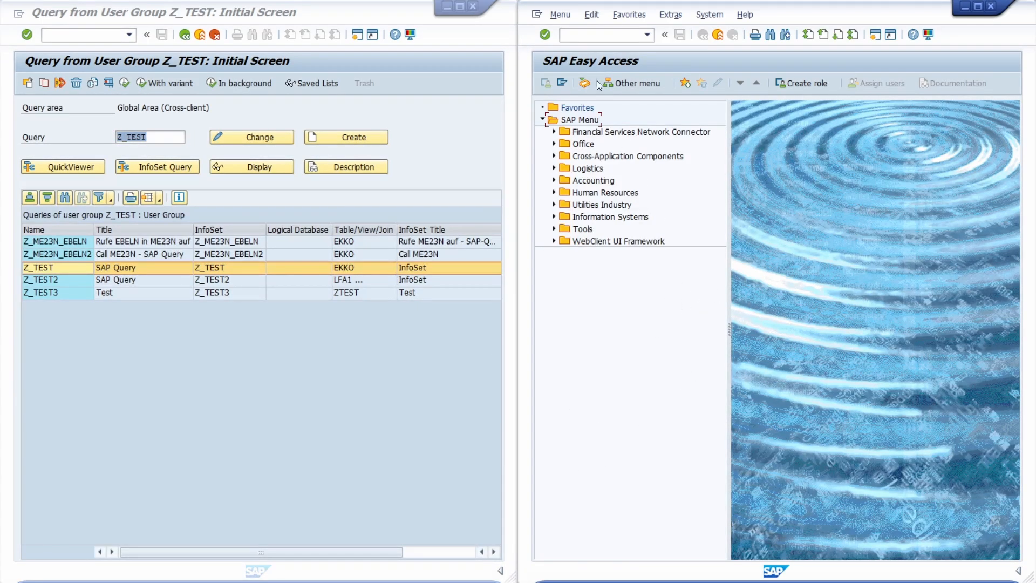
# Step: As the second user, attempt to change Z_TEST and get the locked message
pyautogui.click(602, 34)
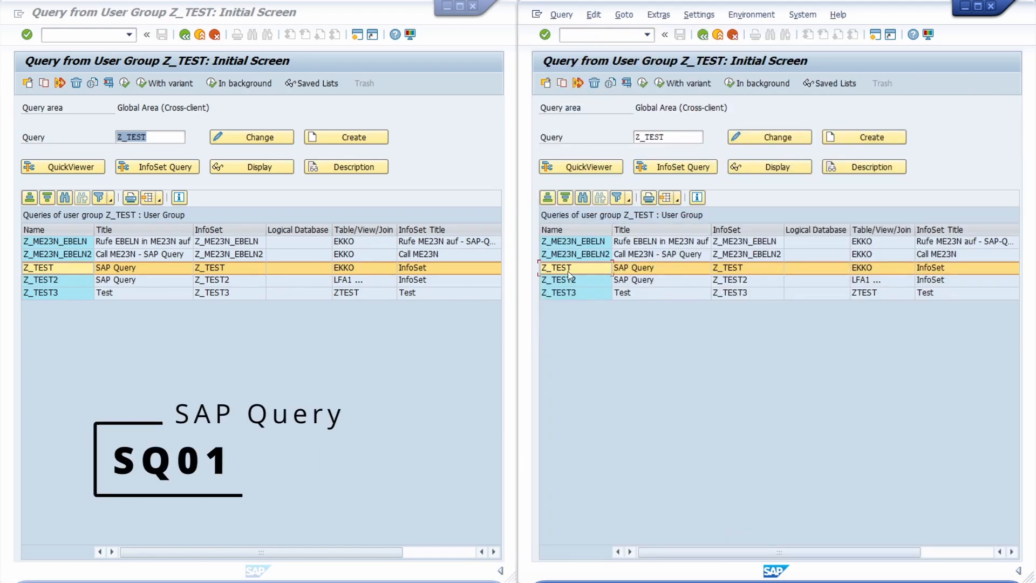
pyautogui.moveTo(597, 271)
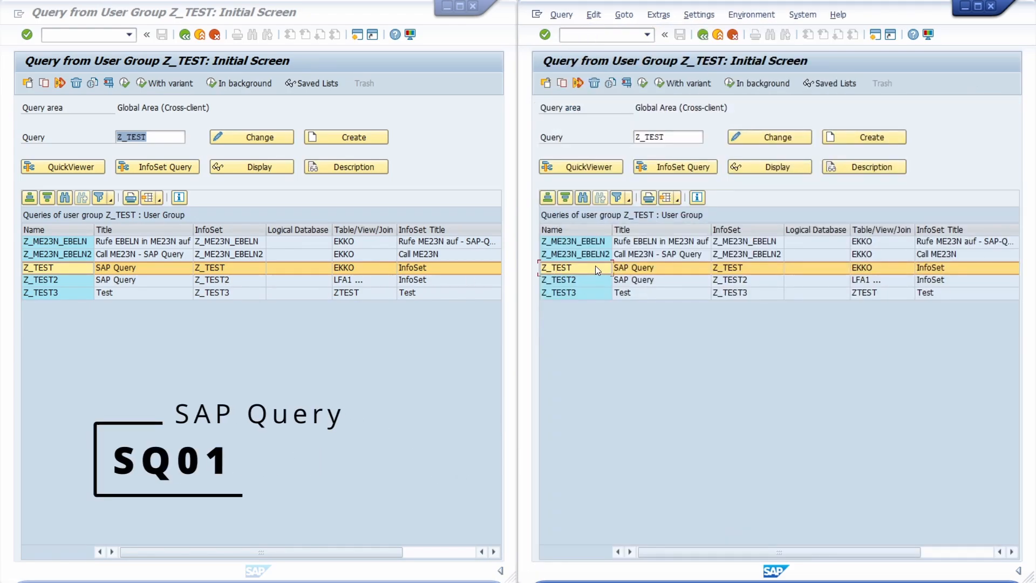
pyautogui.moveTo(770, 137)
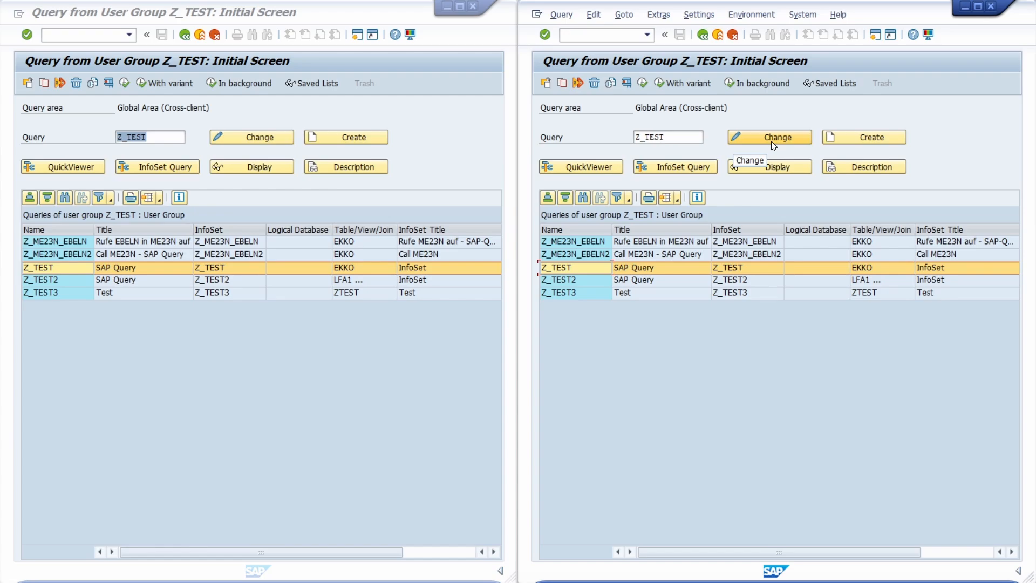
pyautogui.click(769, 138)
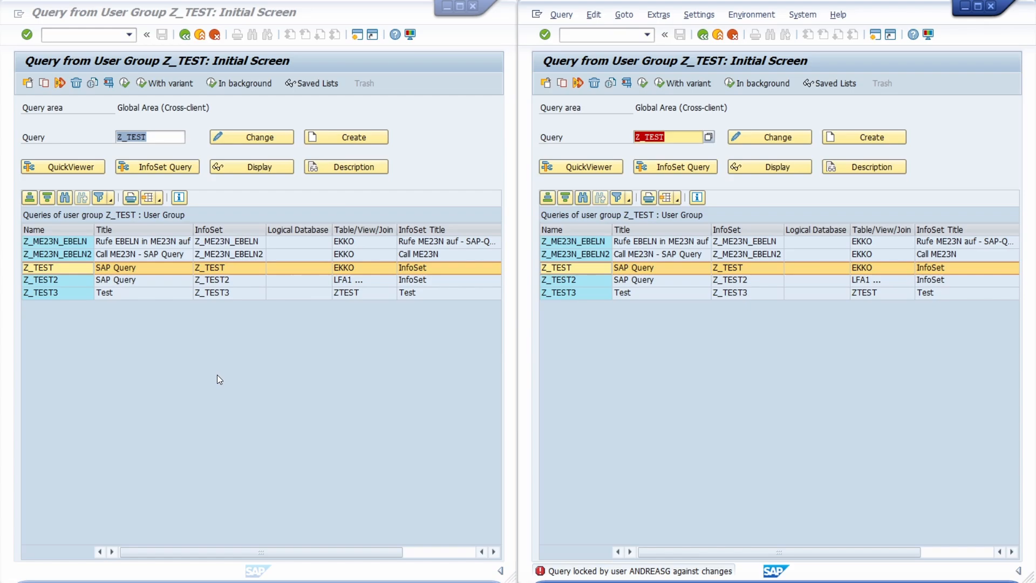
pyautogui.moveTo(242, 361)
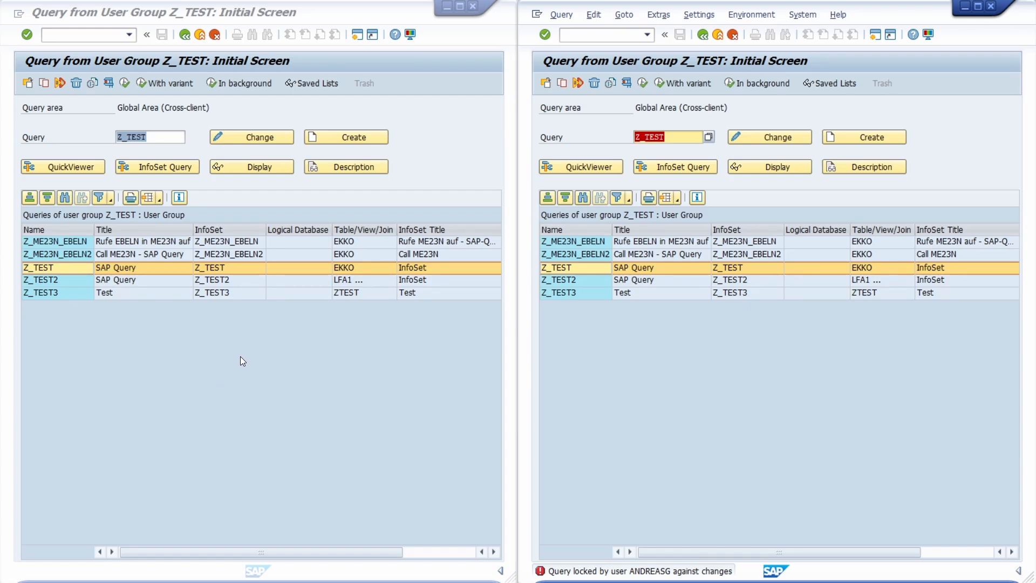
# Step: Turn off Z_TEST's change lock and save, so the second session can open it for editing
pyautogui.click(250, 137)
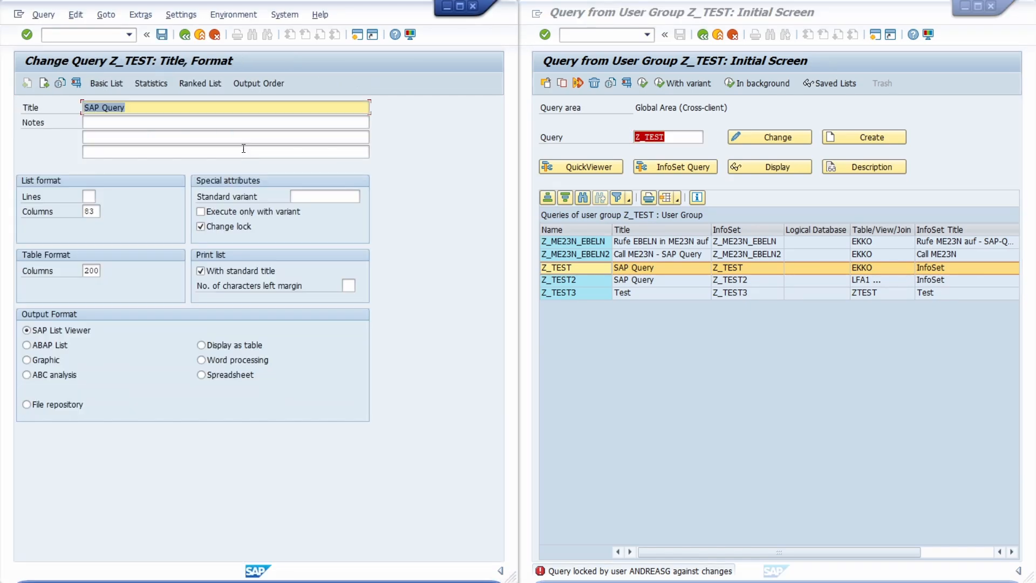
pyautogui.click(201, 226)
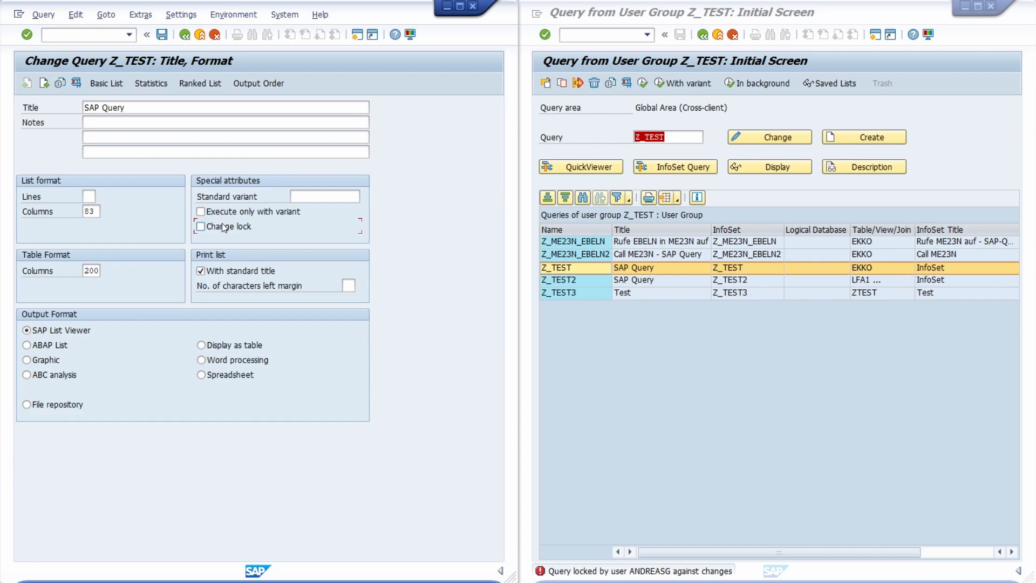
pyautogui.click(161, 35)
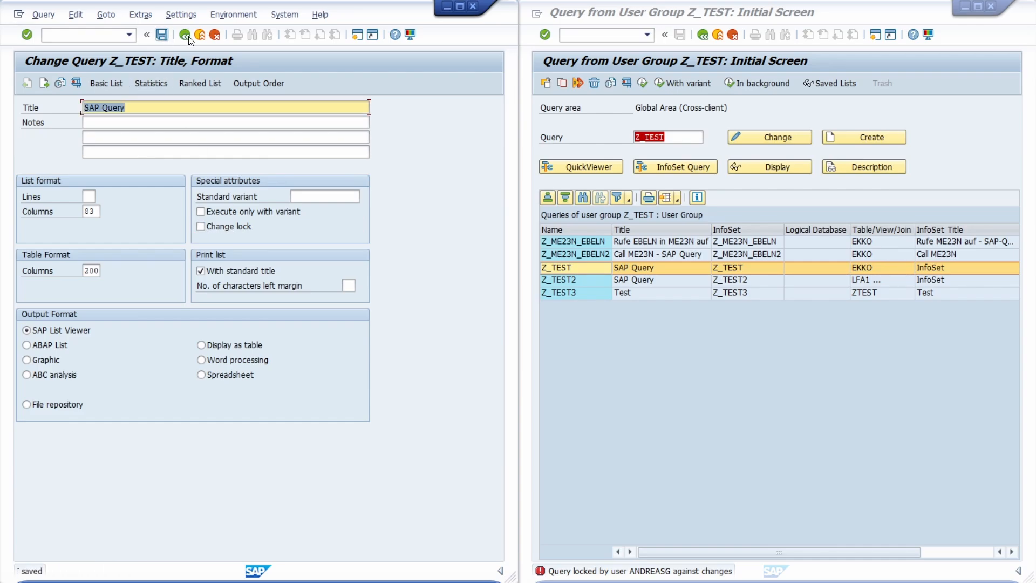
pyautogui.click(189, 35)
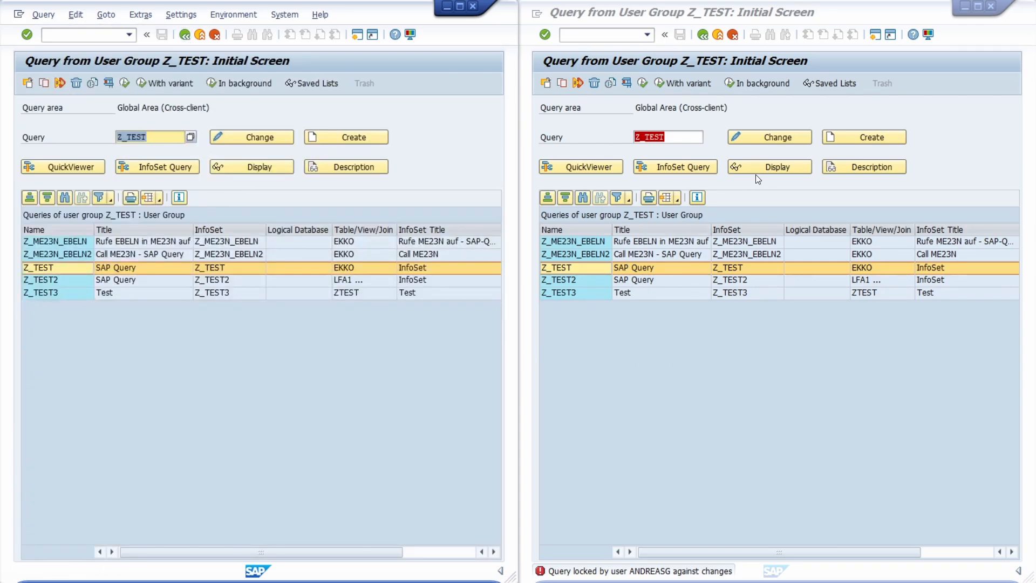
pyautogui.click(769, 137)
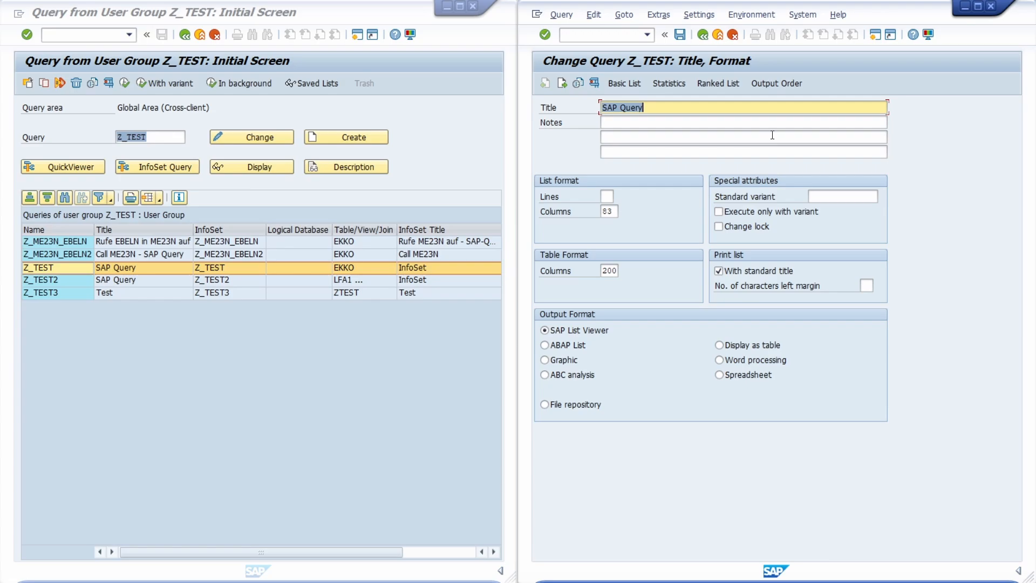
pyautogui.moveTo(634, 185)
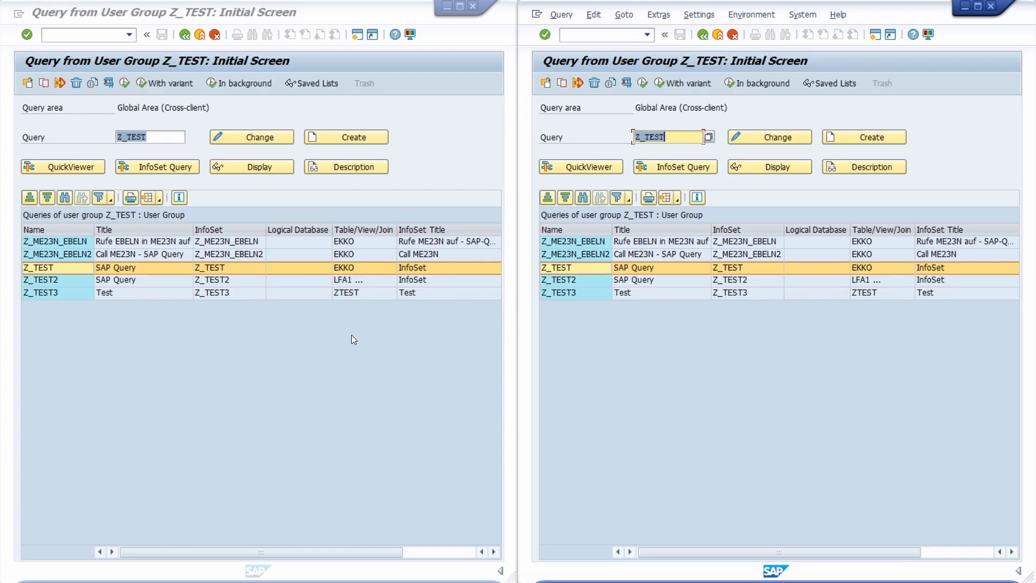
pyautogui.moveTo(674, 166)
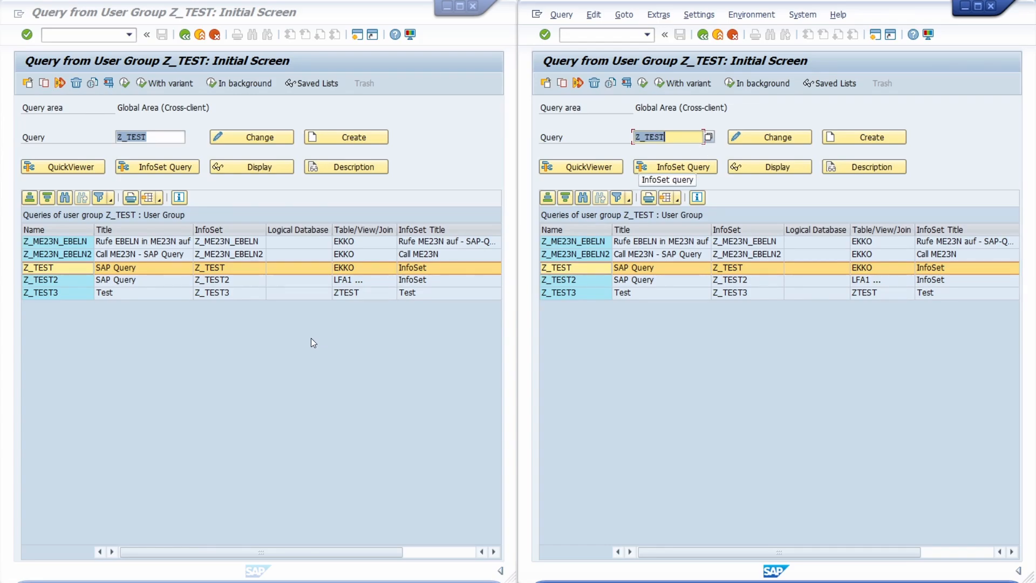
pyautogui.moveTo(292, 350)
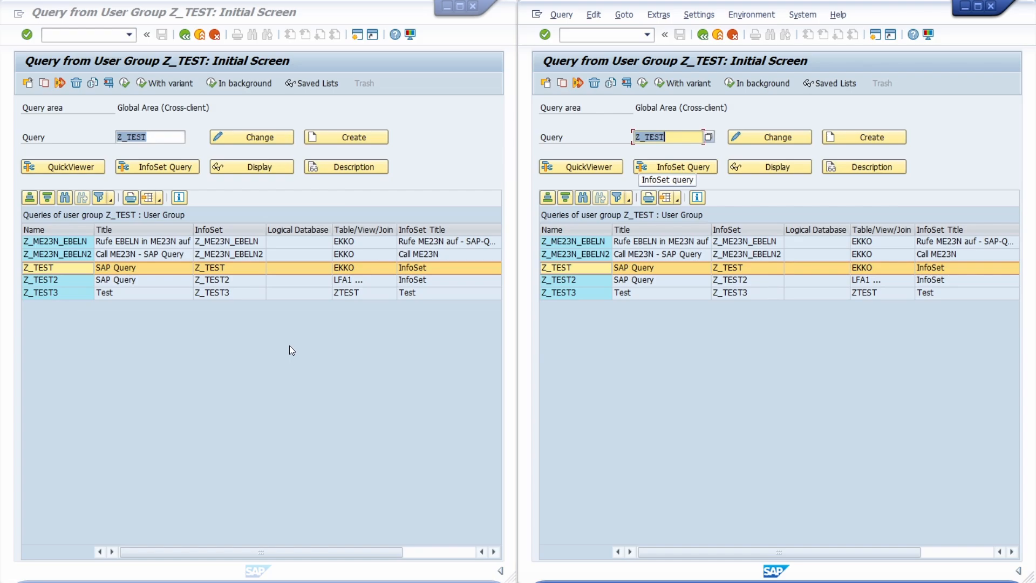
pyautogui.moveTo(195, 147)
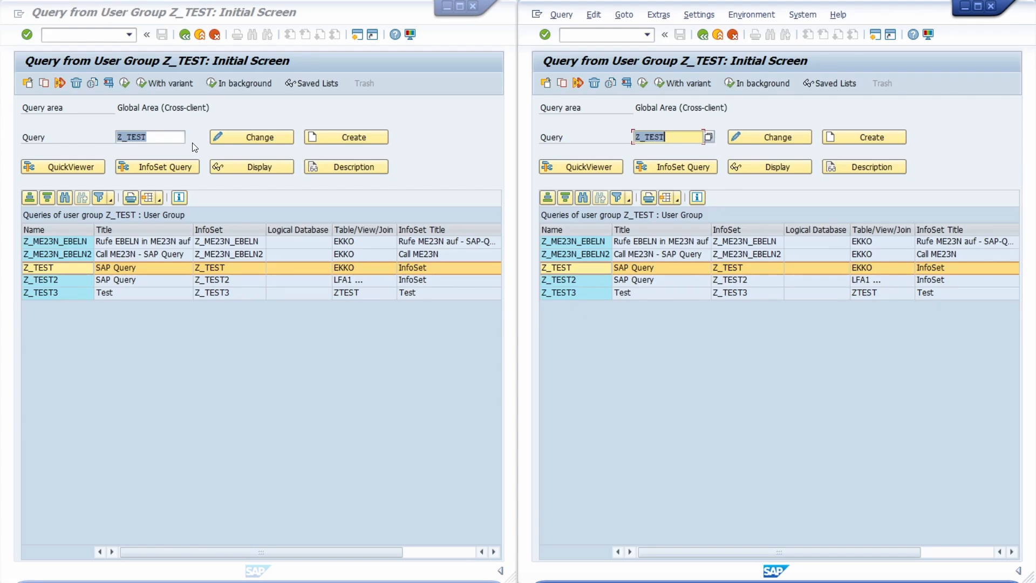
pyautogui.moveTo(252, 137)
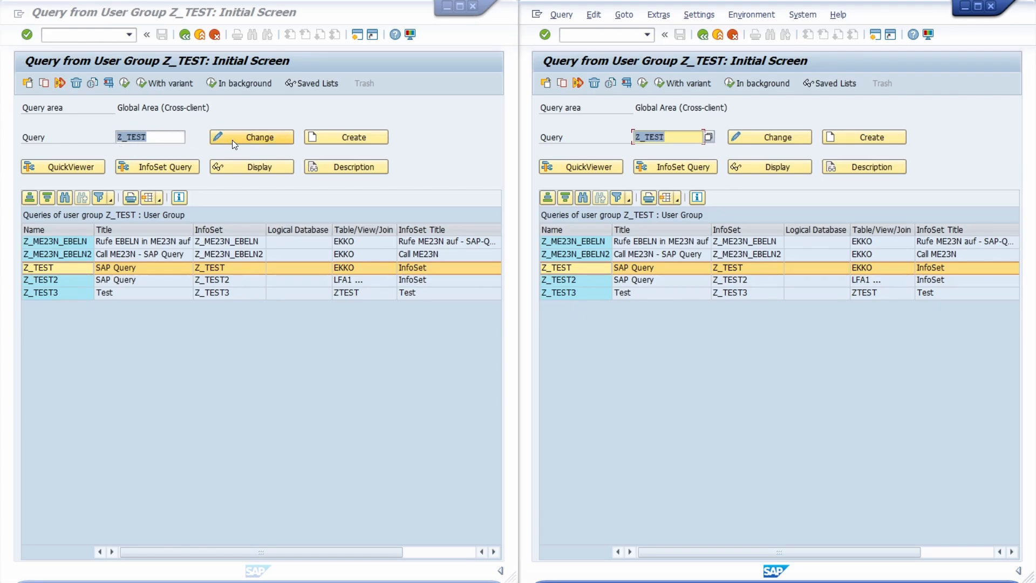
# Step: Re-enable the change lock on Z_TEST in the first session and leave the editor
pyautogui.click(258, 137)
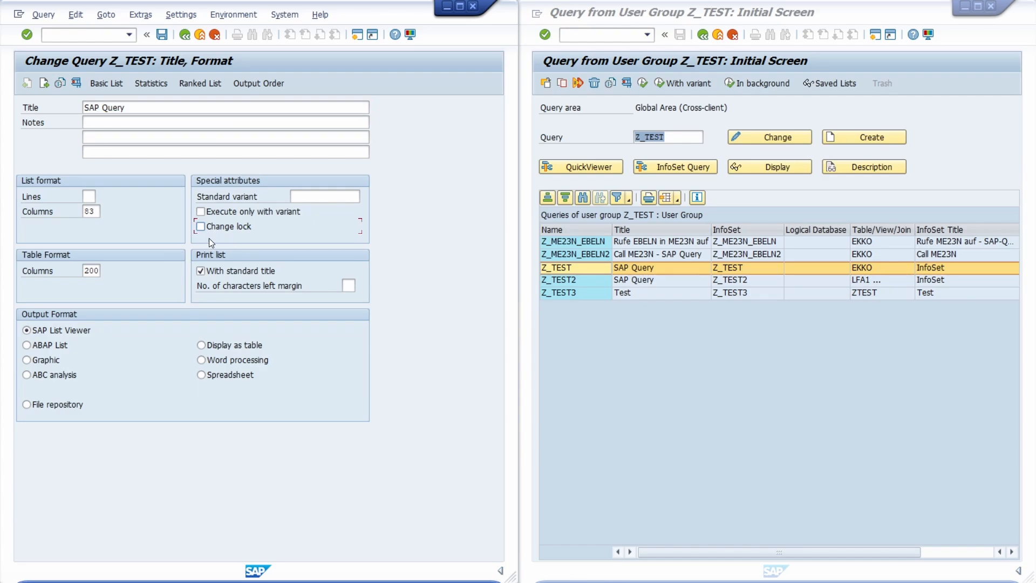
pyautogui.moveTo(213, 238)
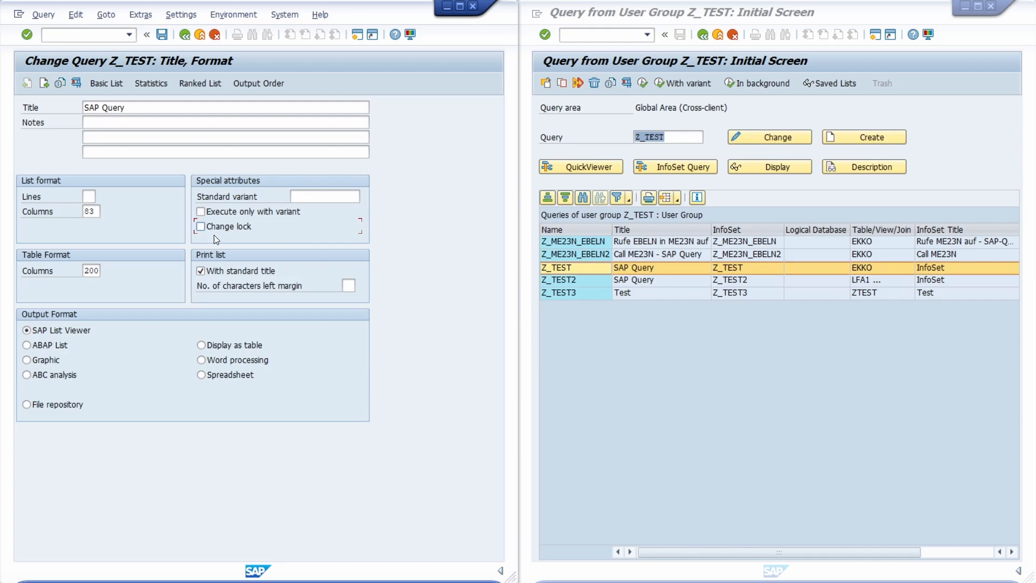
pyautogui.moveTo(214, 236)
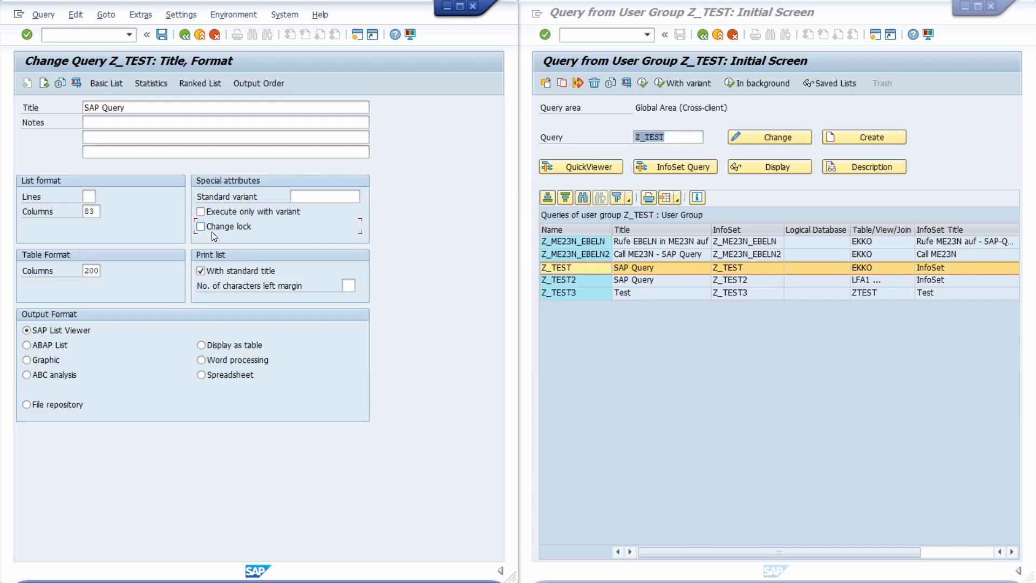
pyautogui.click(201, 226)
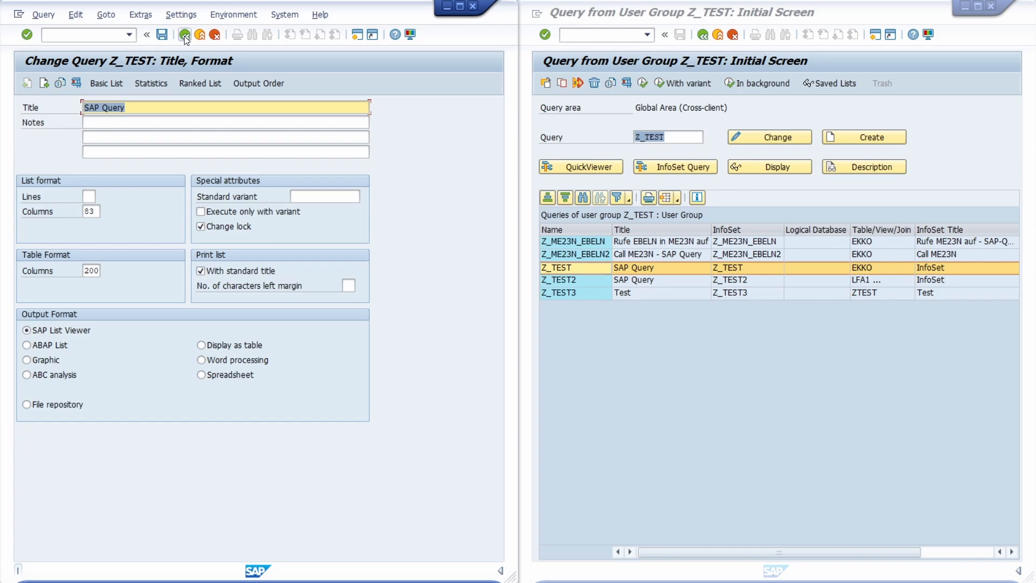
pyautogui.click(185, 35)
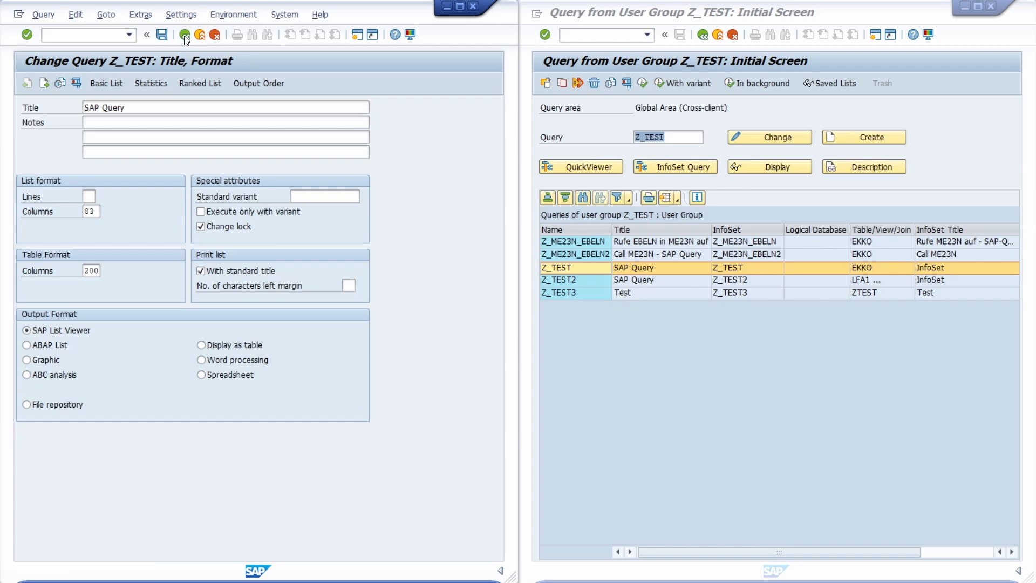
# Step: Return the first session to the list; the second session's change attempt on Z_TEST is refused
pyautogui.click(185, 35)
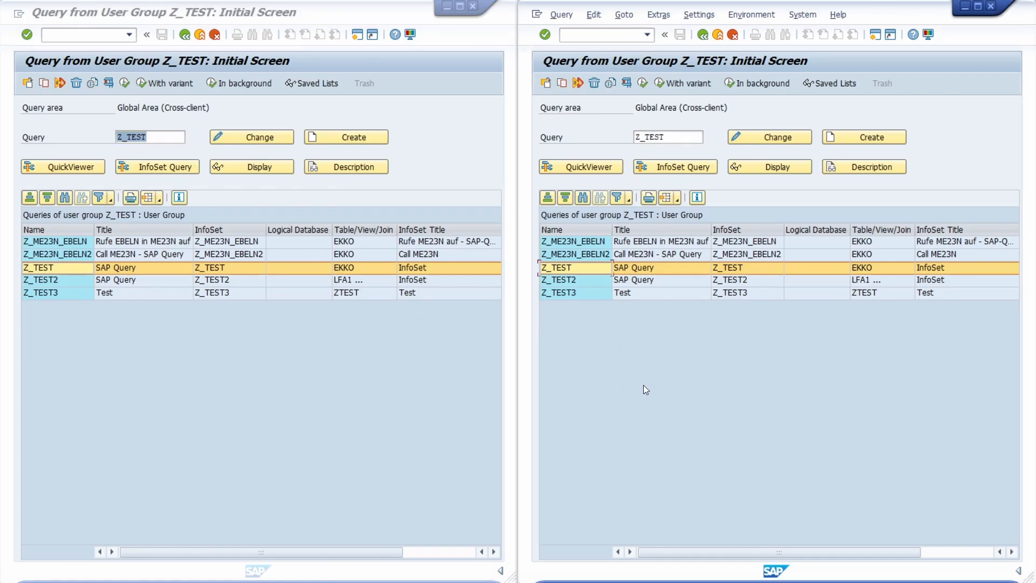
pyautogui.moveTo(671, 284)
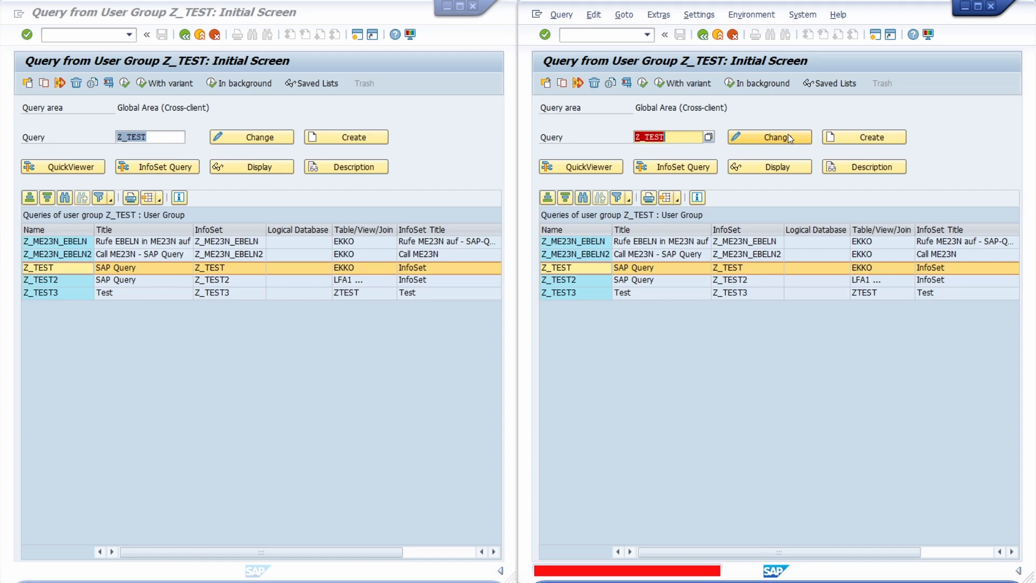
pyautogui.click(768, 137)
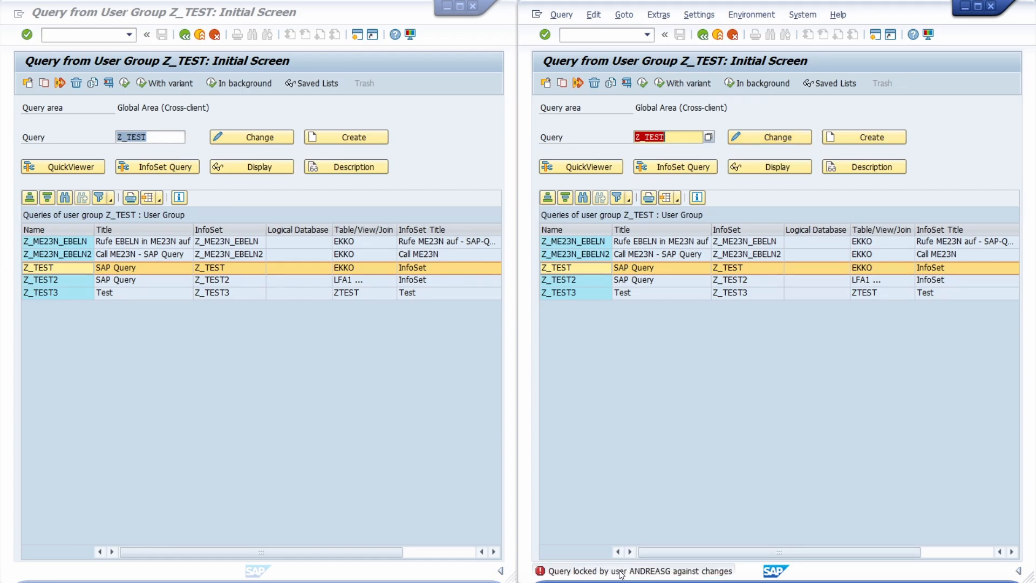
# Step: View Z_TEST in display mode, then switch the second session to SQ02 via /nsq02
pyautogui.click(601, 35)
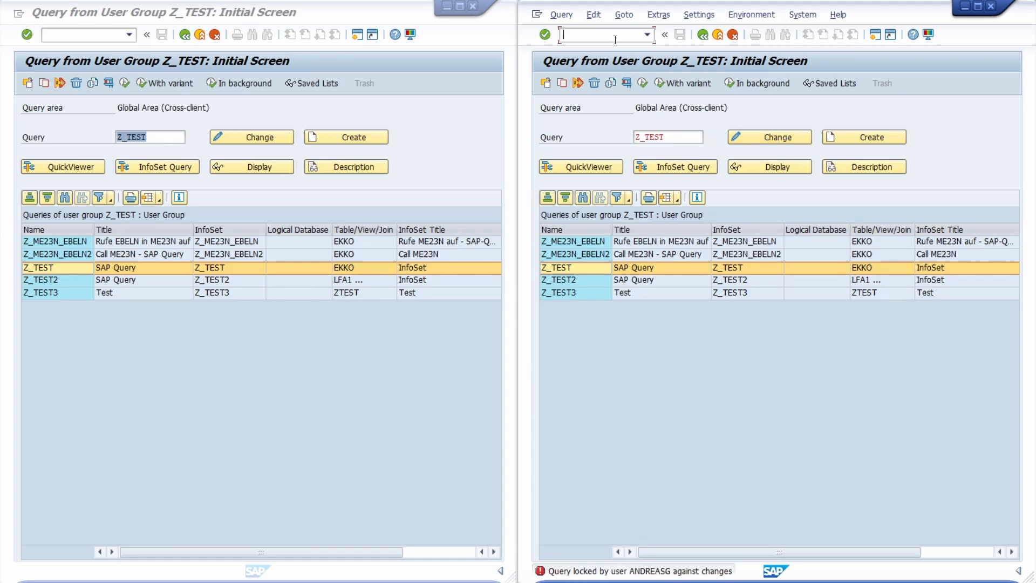
pyautogui.write('/nsq02')
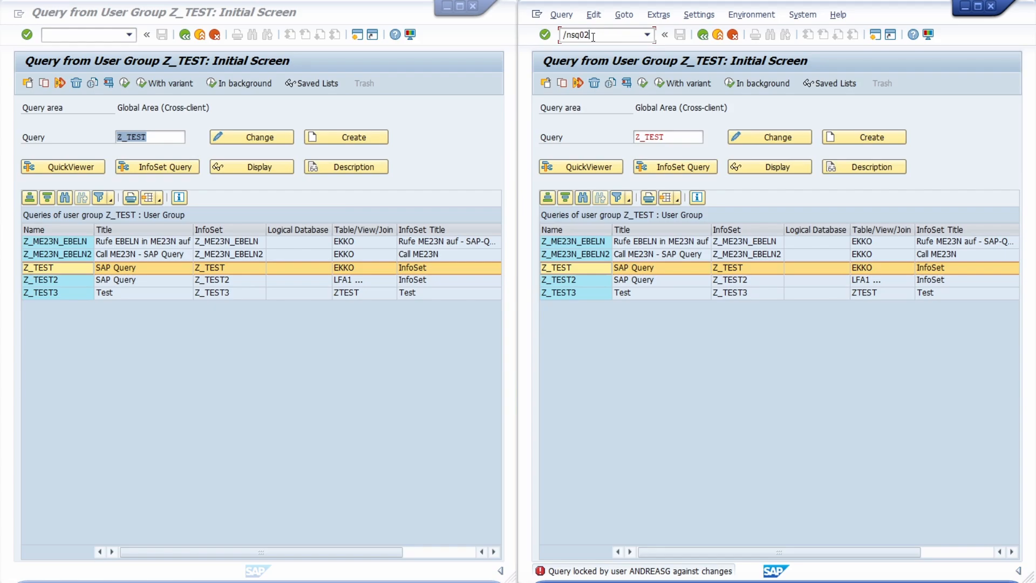
pyautogui.moveTo(605, 34)
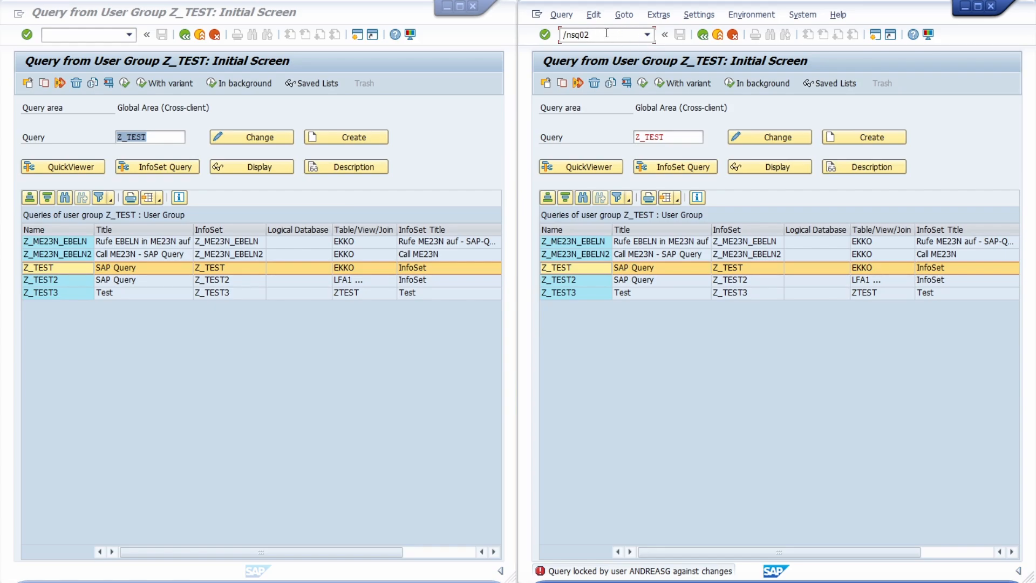
pyautogui.moveTo(654, 286)
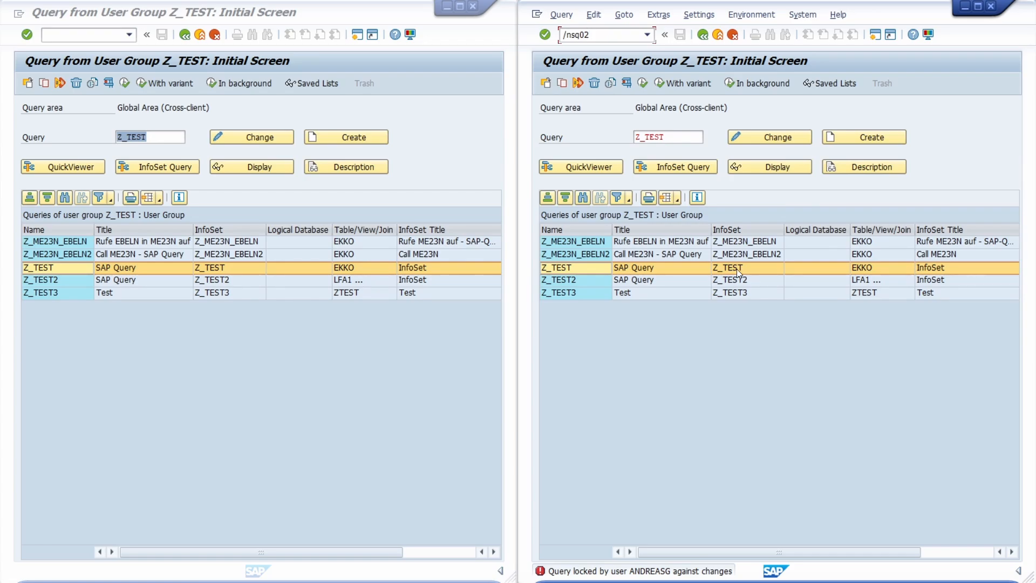
pyautogui.moveTo(760, 273)
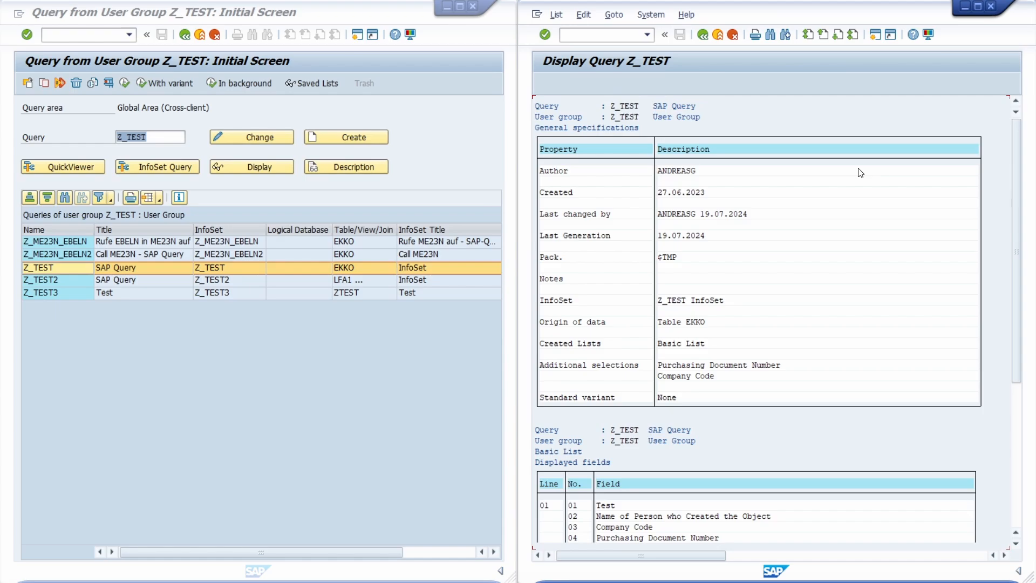
pyautogui.moveTo(673, 311)
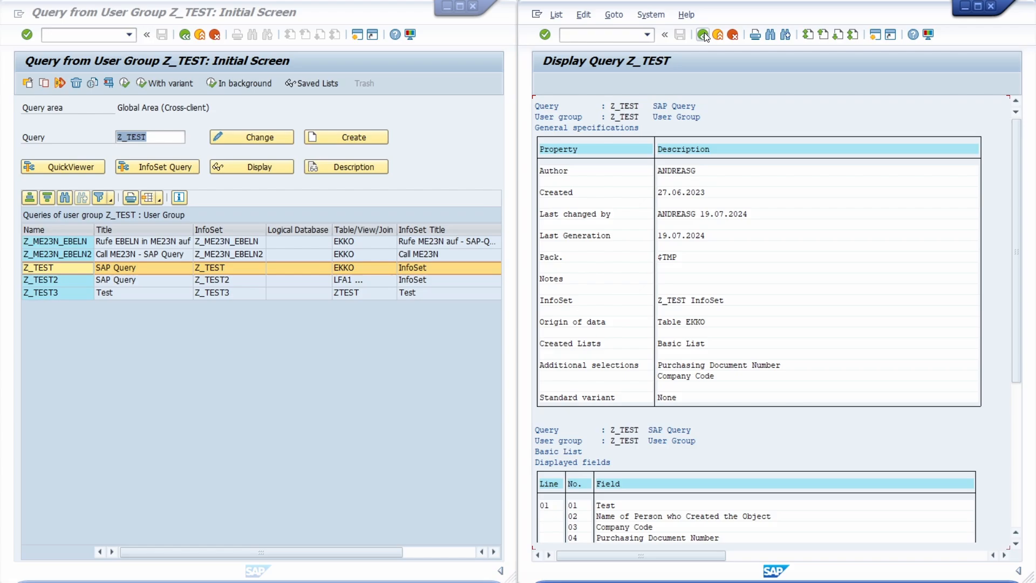
pyautogui.click(704, 35)
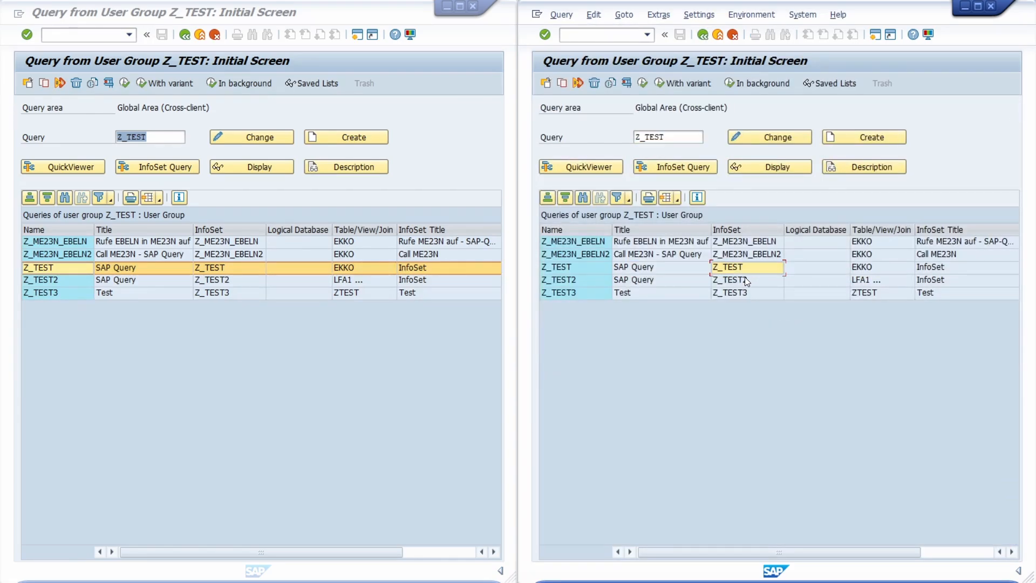
pyautogui.click(747, 268)
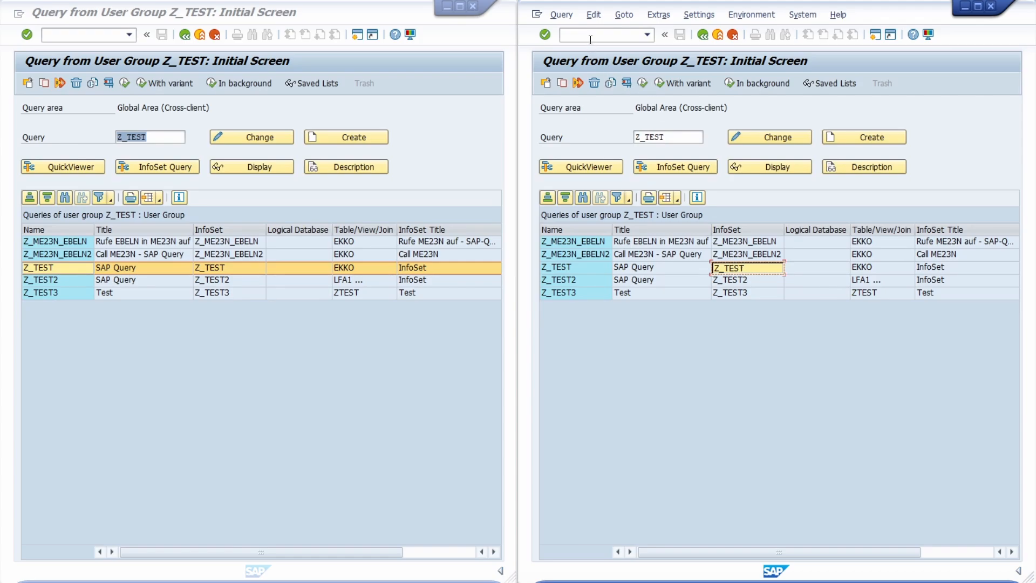
pyautogui.write('/nsq02')
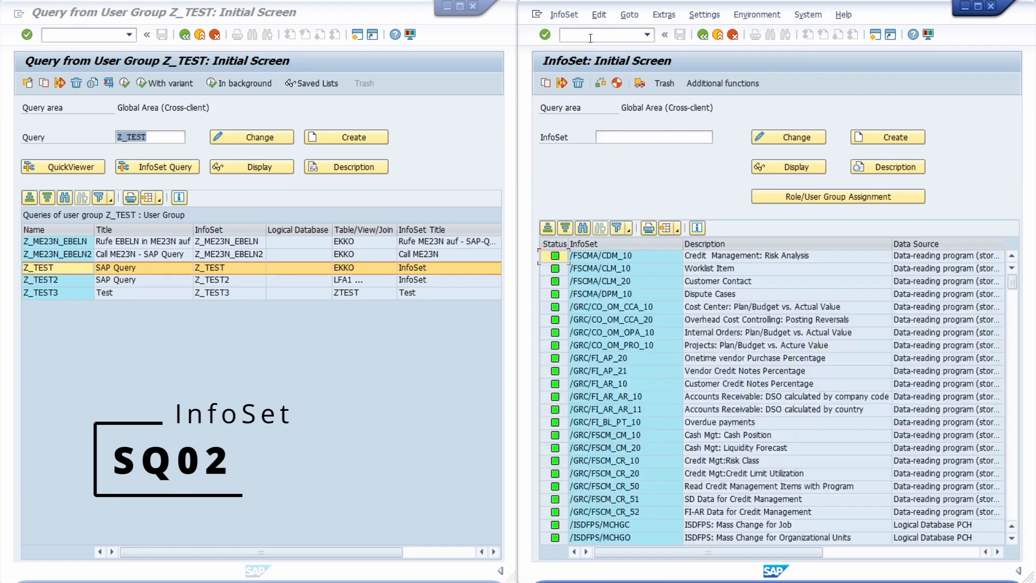
# Step: Enter InfoSet Z_TEST and go to its Query directory from the Goto menu
pyautogui.click(651, 137)
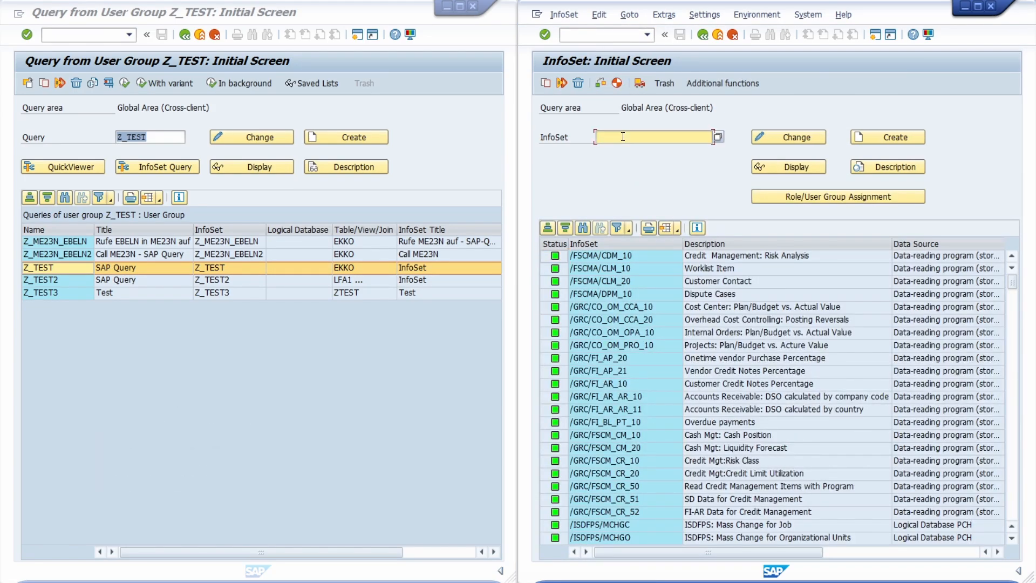
pyautogui.write('Z_TEST')
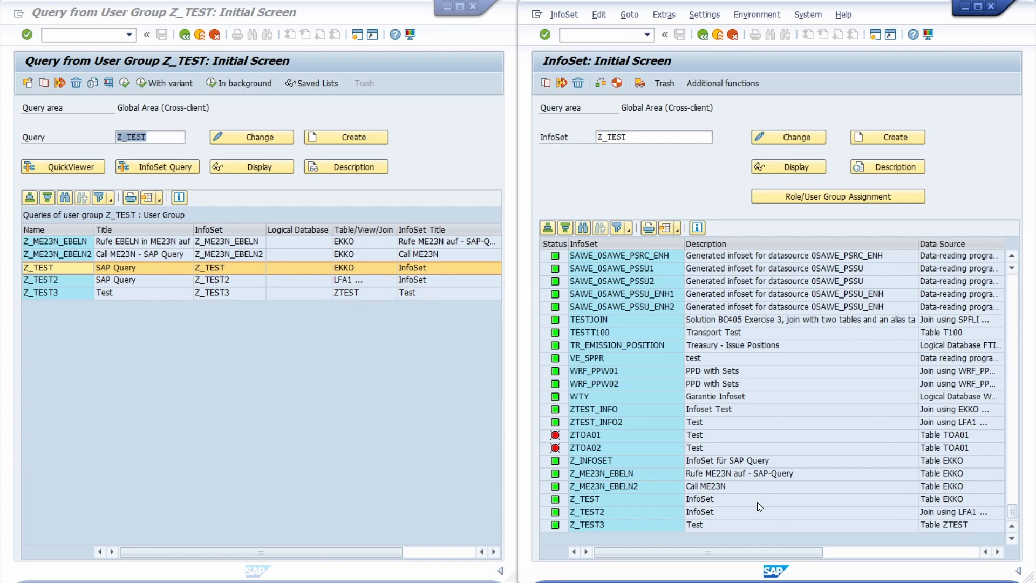
pyautogui.moveTo(650, 422)
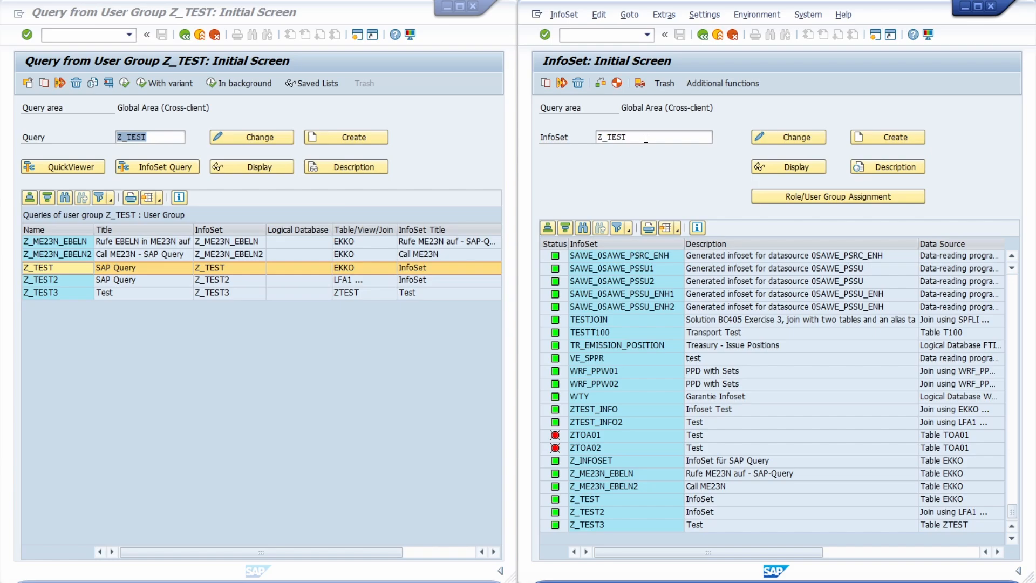
pyautogui.click(651, 137)
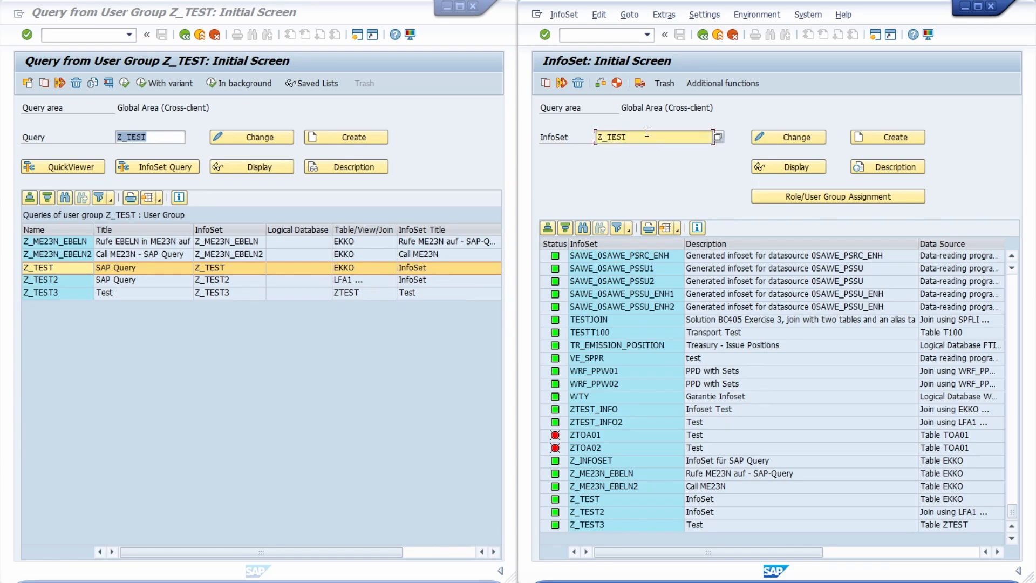
pyautogui.click(629, 14)
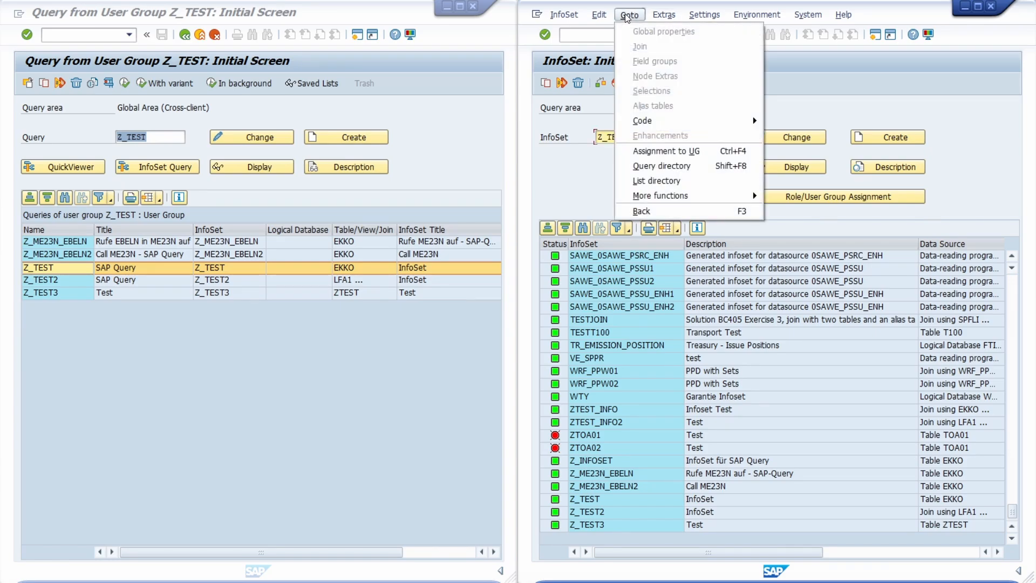
pyautogui.moveTo(662, 166)
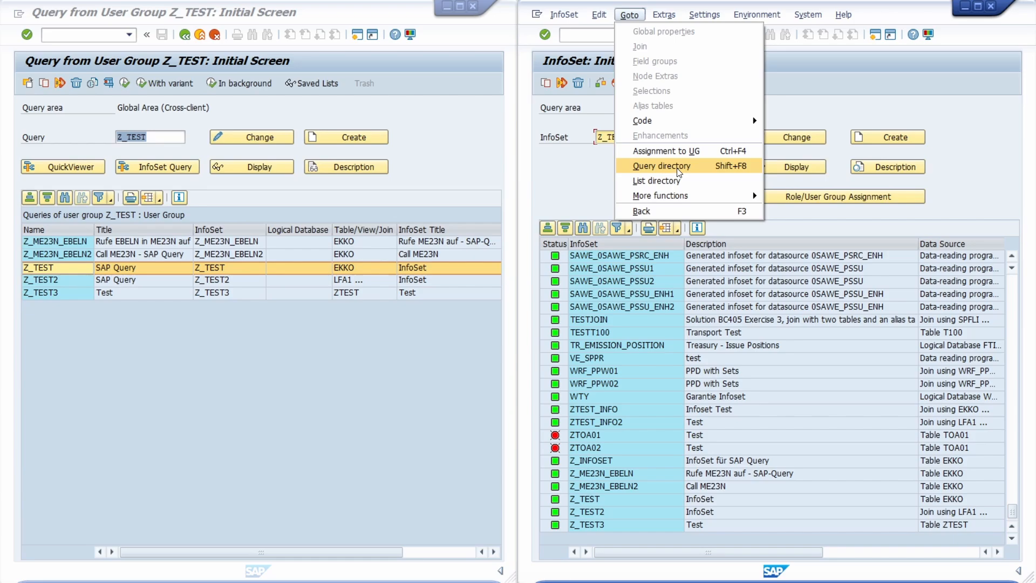
pyautogui.click(661, 167)
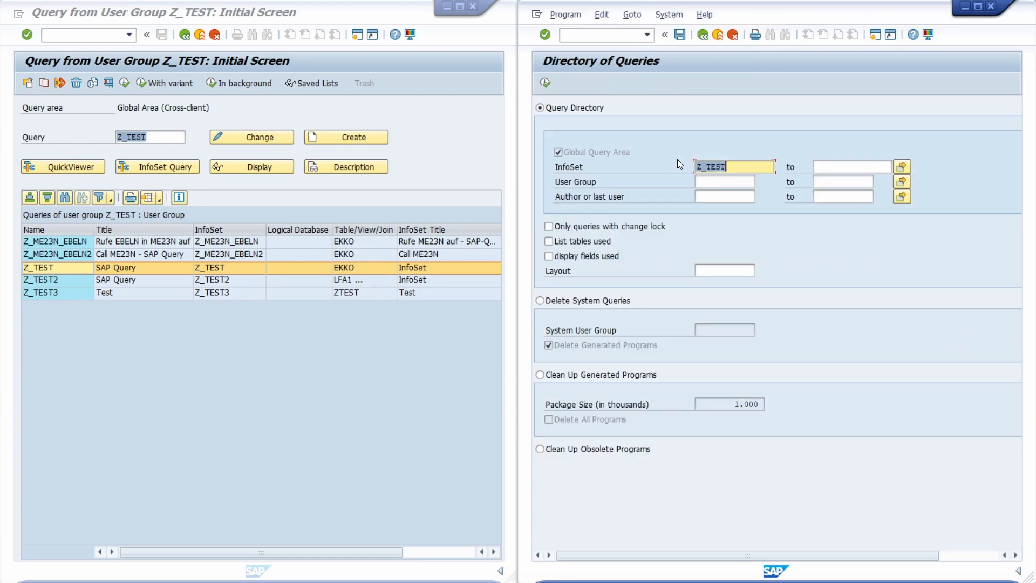
pyautogui.moveTo(633, 77)
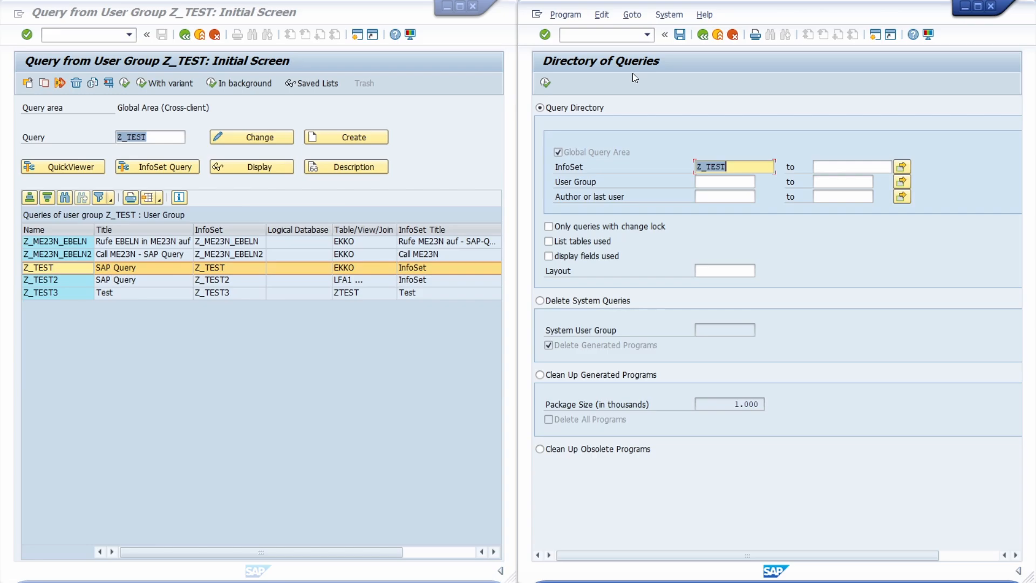
pyautogui.moveTo(734, 166)
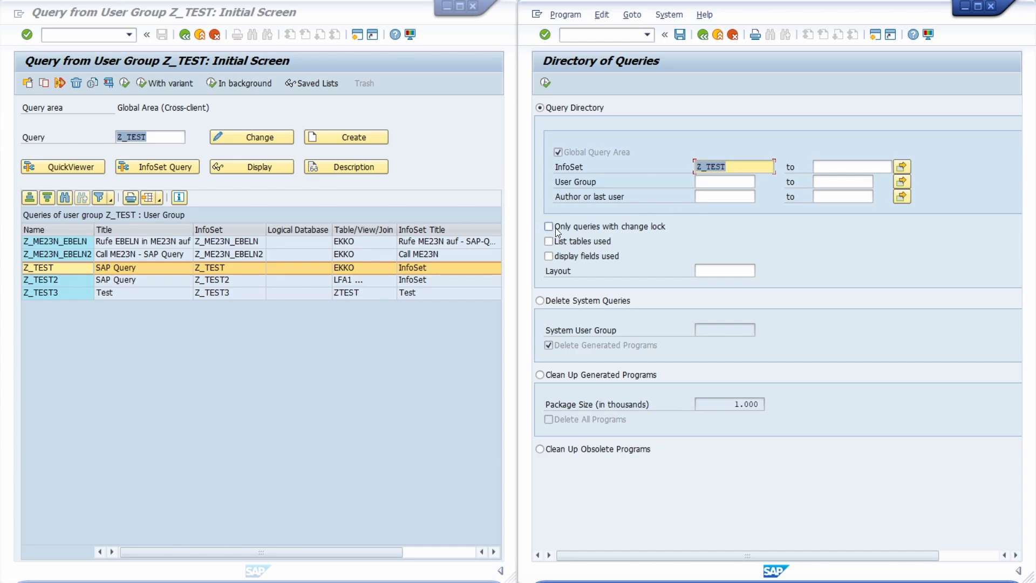
pyautogui.moveTo(582, 231)
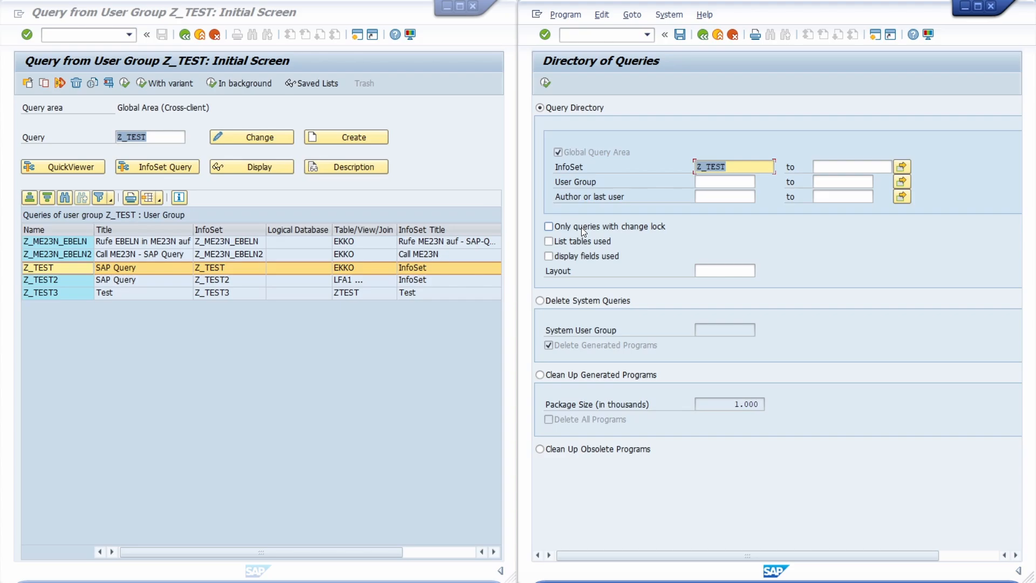
# Step: Restrict the directory search to 'Only queries with change lock'
pyautogui.click(549, 226)
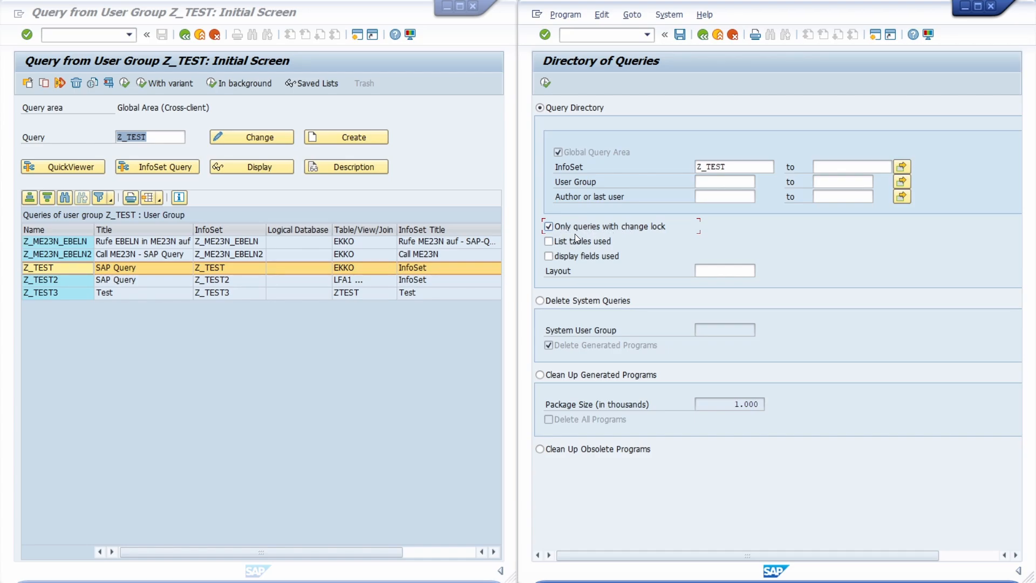
pyautogui.moveTo(529, 174)
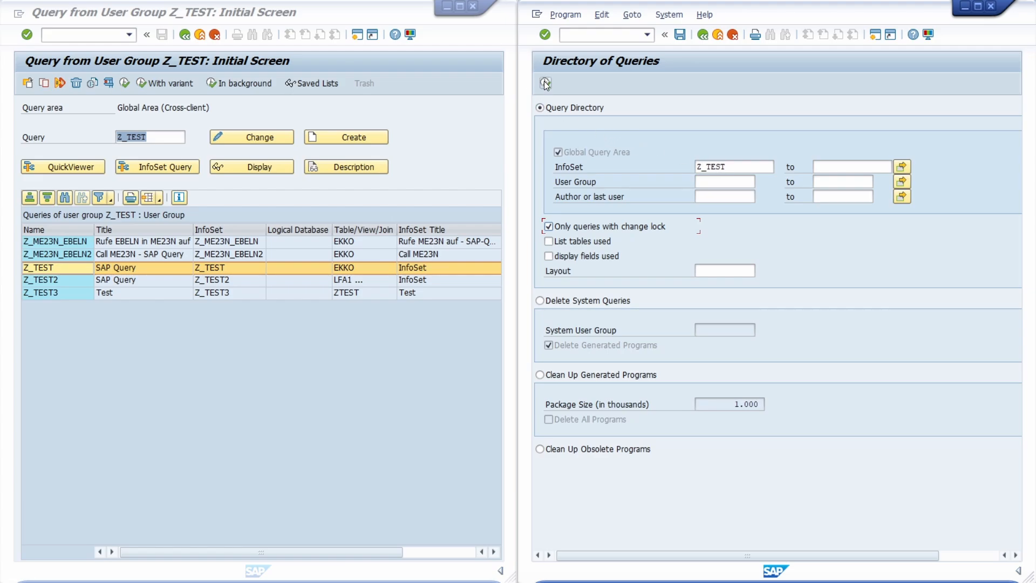
pyautogui.moveTo(545, 84)
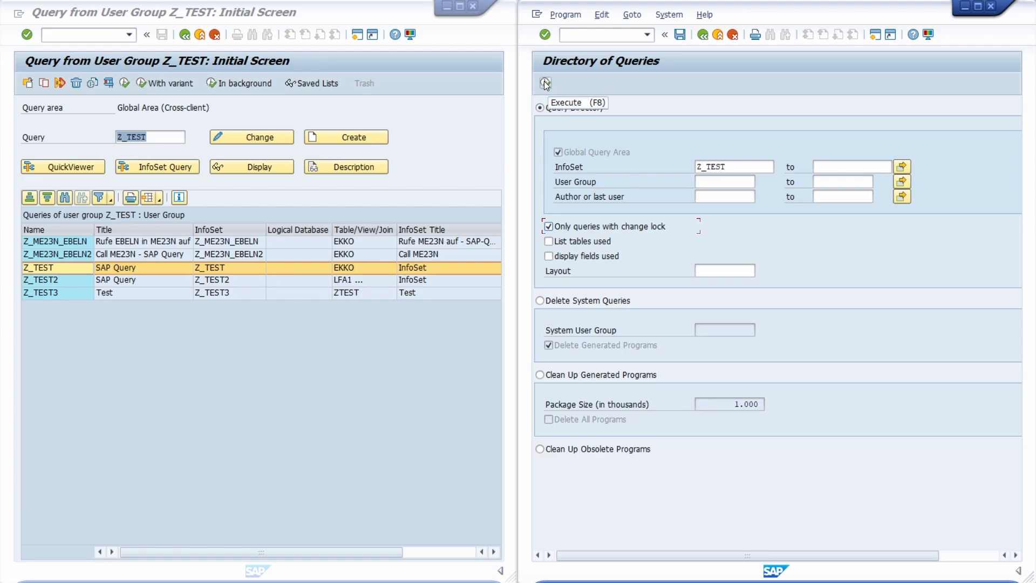
# Step: Execute the search and select the change-locked Z_TEST query row
pyautogui.click(544, 83)
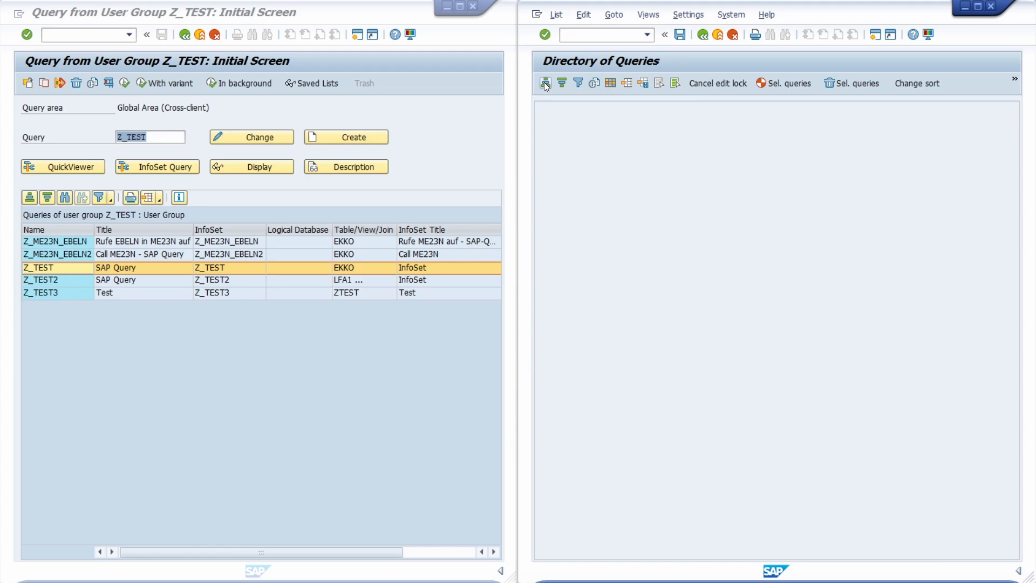
pyautogui.click(544, 83)
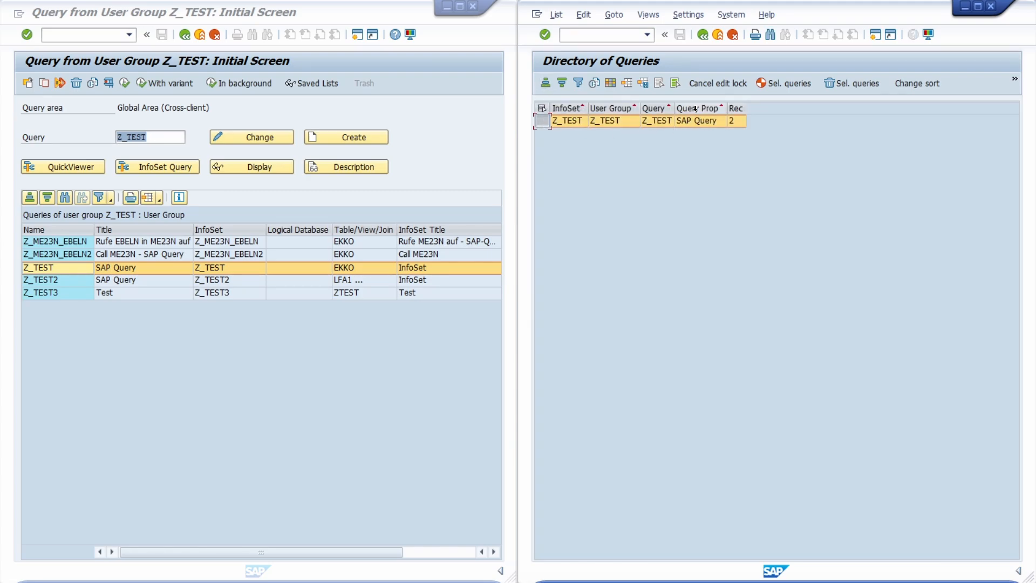
pyautogui.moveTo(717, 83)
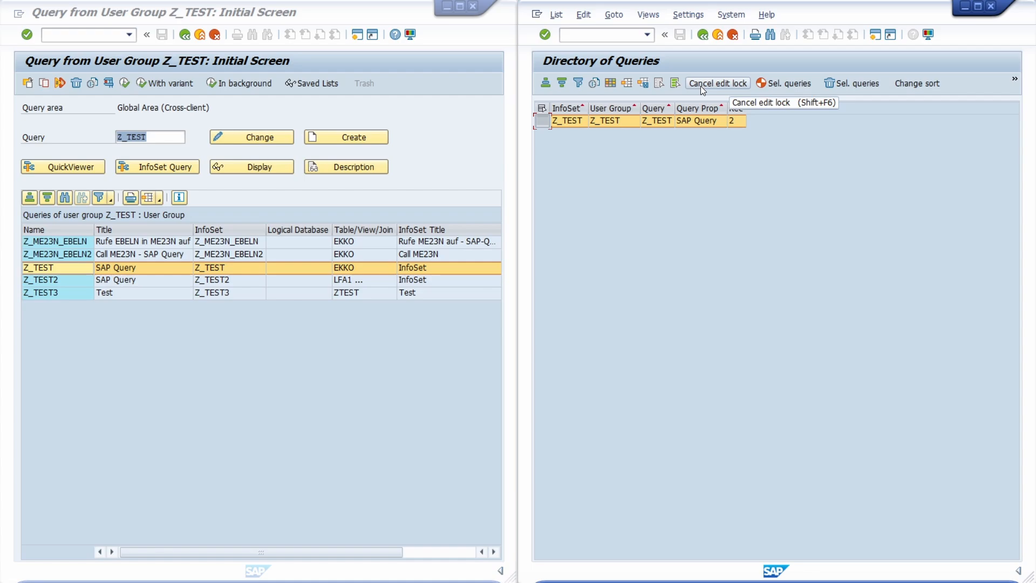
pyautogui.moveTo(710, 91)
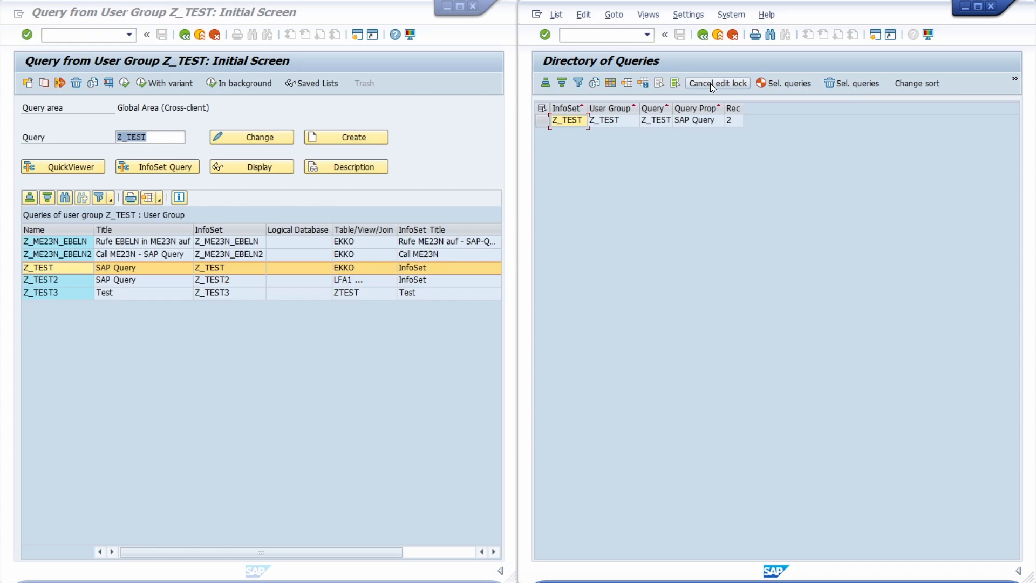
pyautogui.moveTo(717, 83)
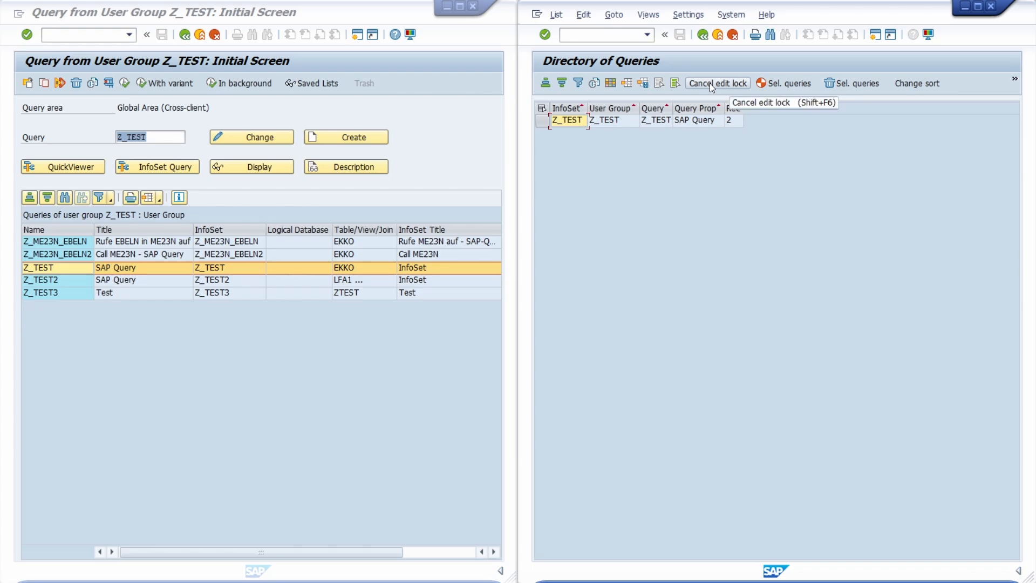
pyautogui.moveTo(252, 166)
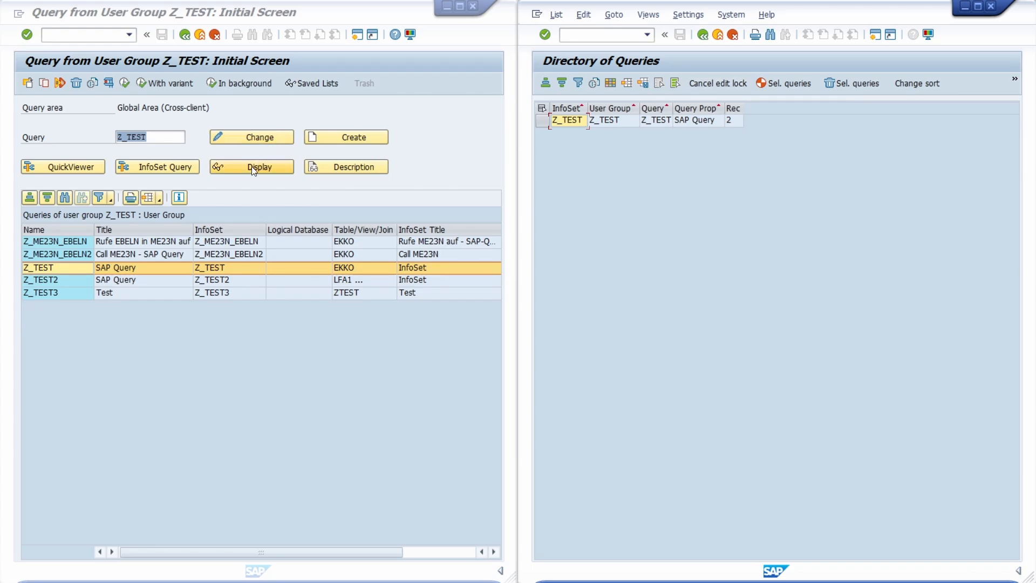
# Step: Change query Z_TEST in the first session, back out, and return the second session to the query list
pyautogui.click(251, 137)
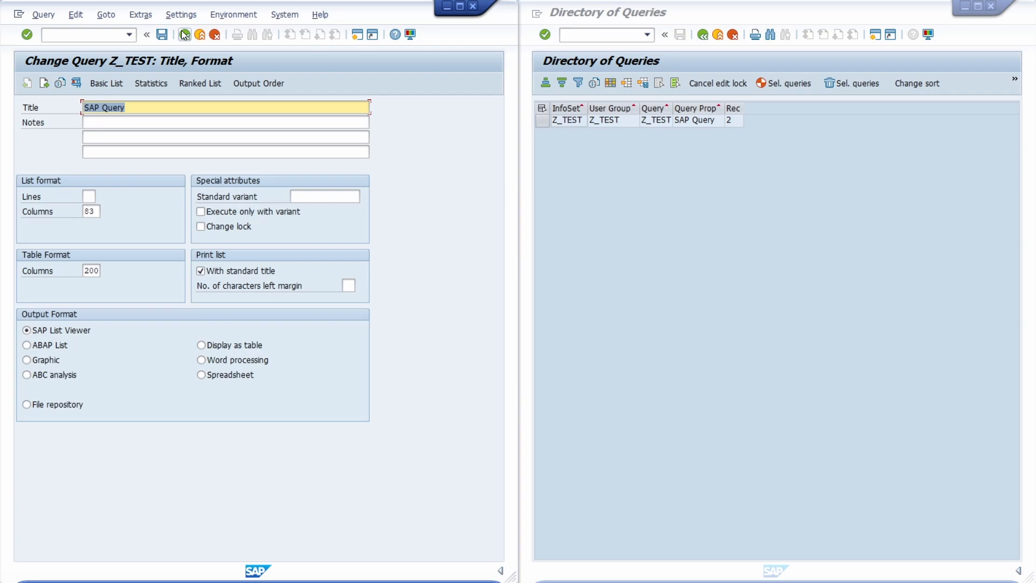
pyautogui.click(201, 34)
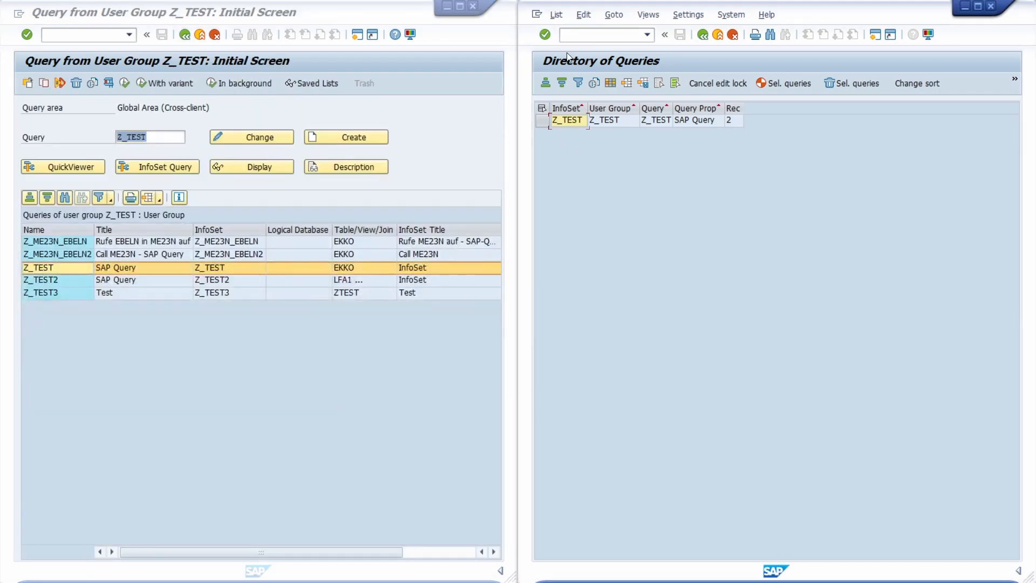
pyautogui.click(601, 34)
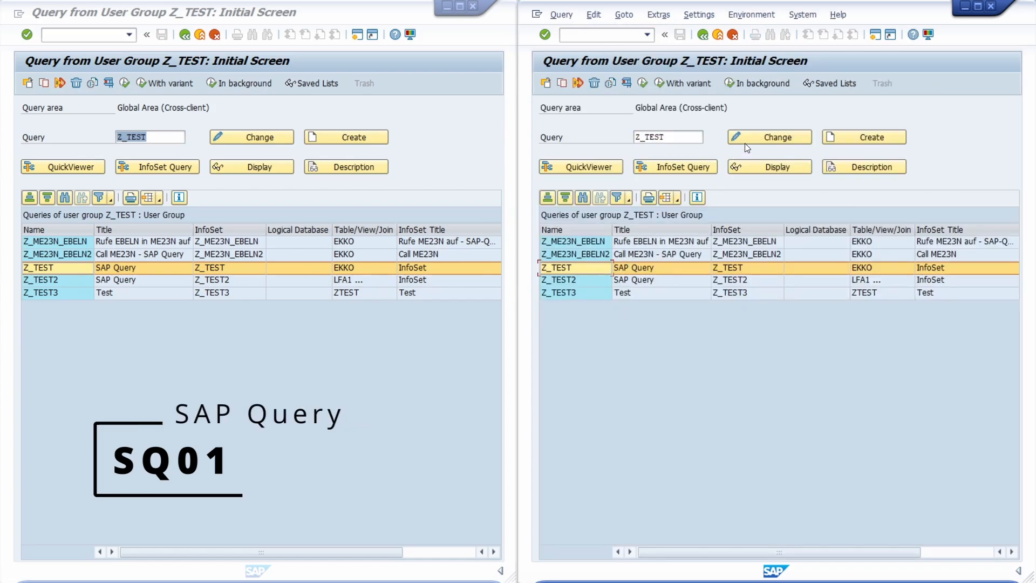
# Step: Switch query Z_TEST into Change mode in the second session, now that the lock is cleared
pyautogui.click(769, 137)
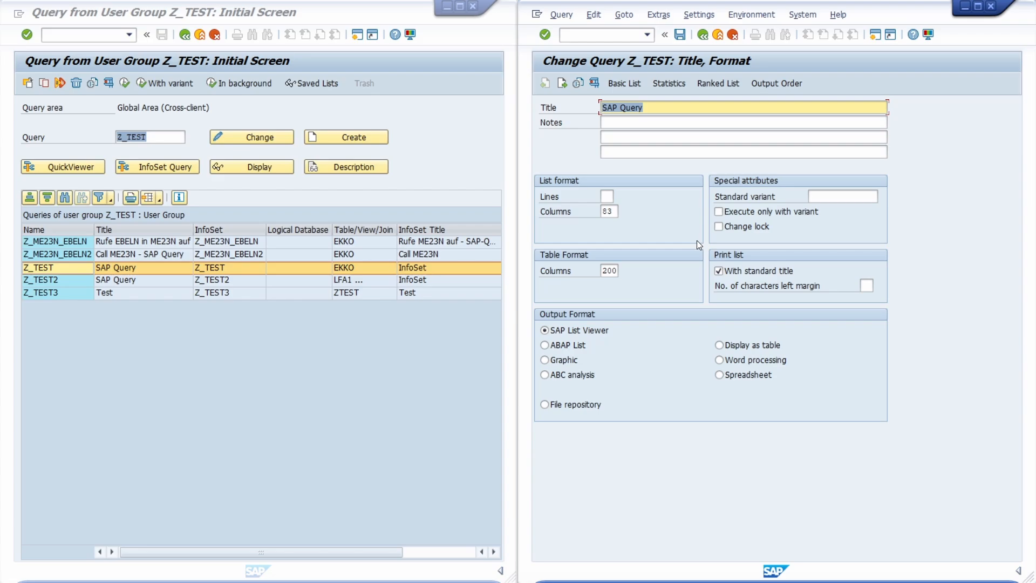
pyautogui.moveTo(686, 224)
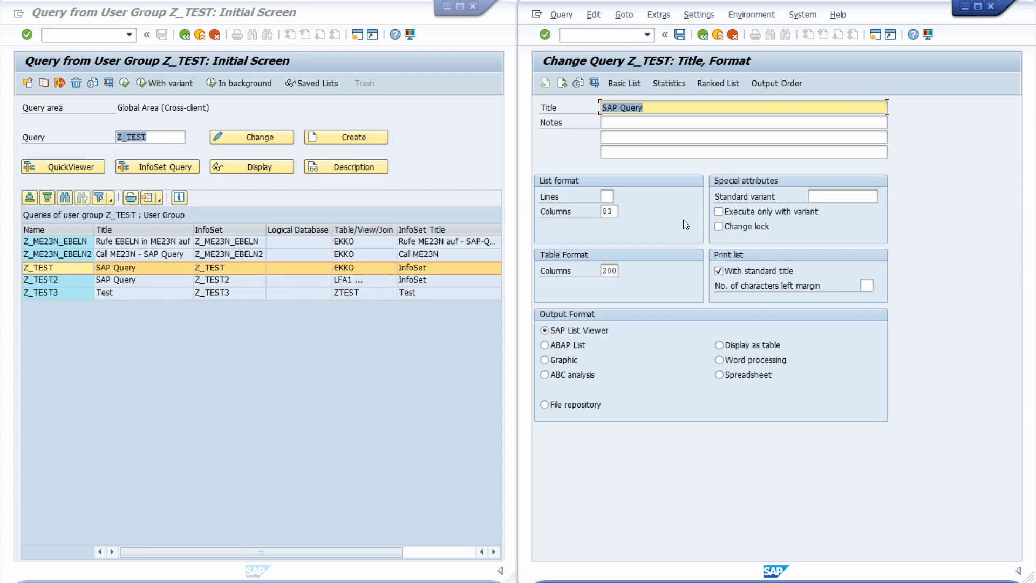